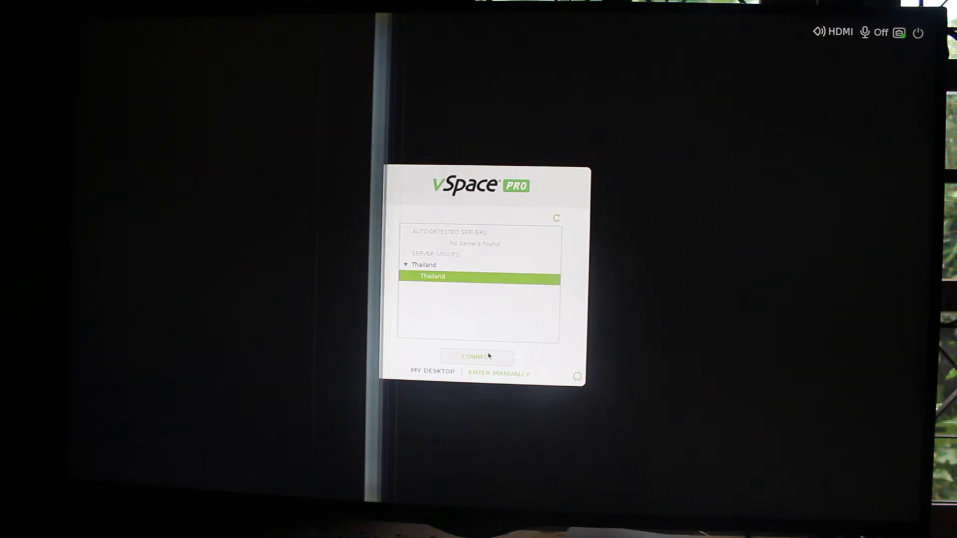
{"action": "mouse_move", "coordinate": [423, 248]}
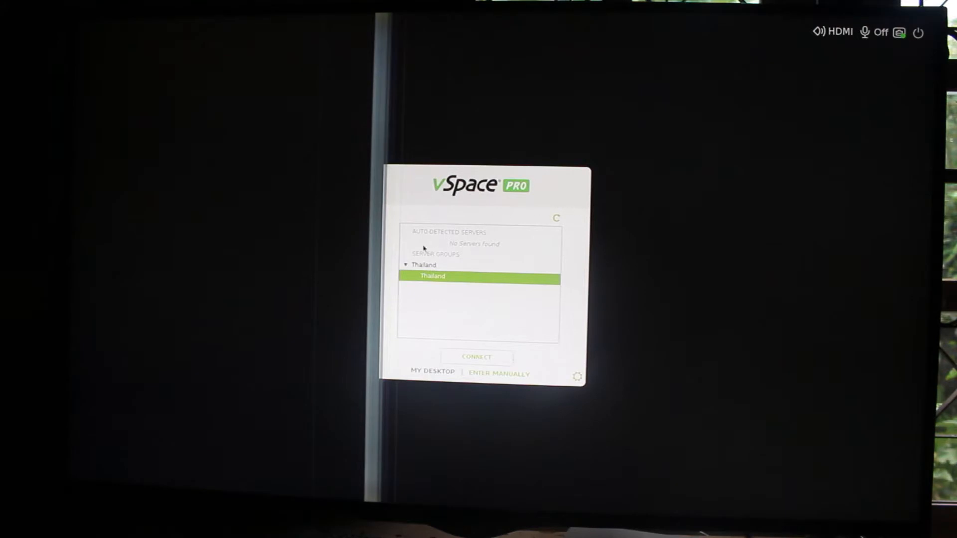
{"action": "mouse_move", "coordinate": [442, 244]}
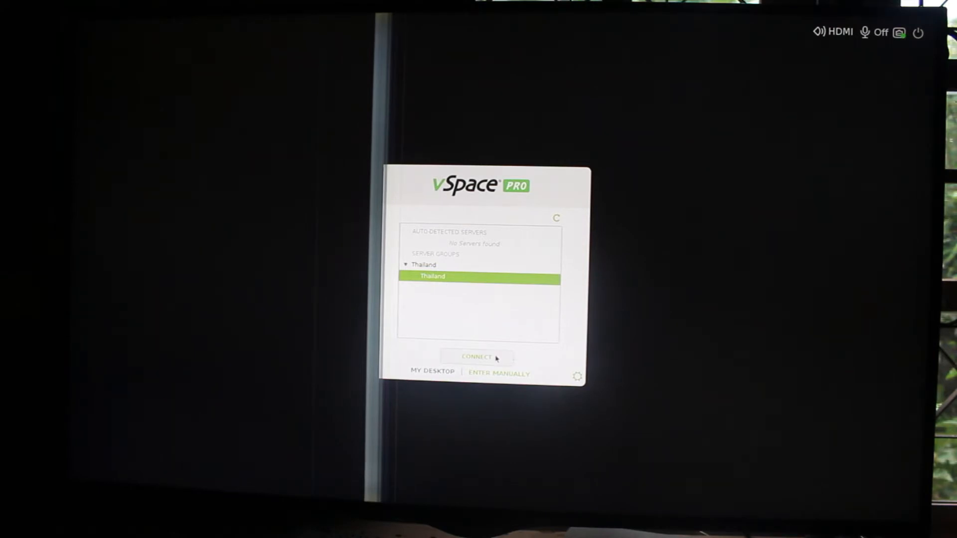
Step: Connect to the selected Thailand server group from the vSpace Pro dialog
{"action": "left_click", "coordinate": [478, 357]}
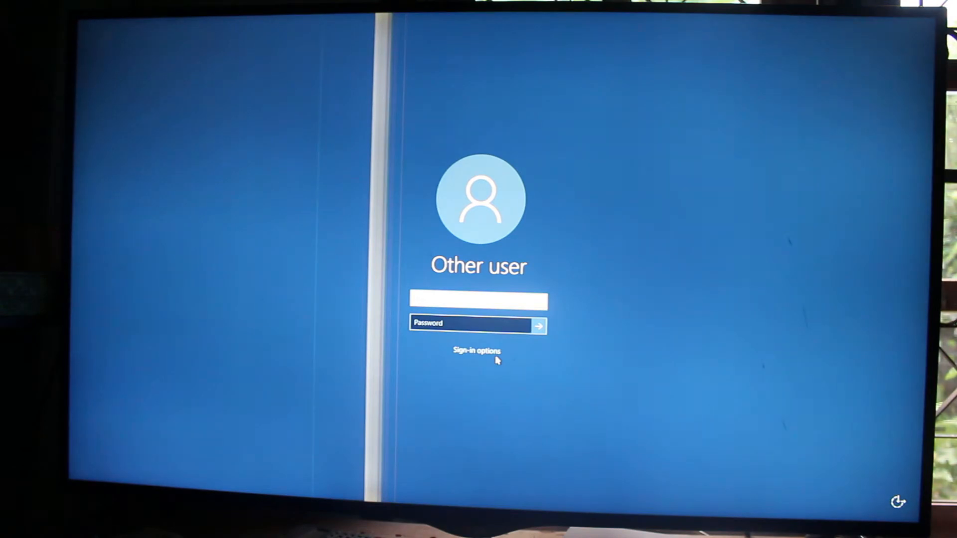
Step: Sign in to Windows Server 2016 as user 'jeanluc' with the password
{"action": "type", "text": "jeanluc"}
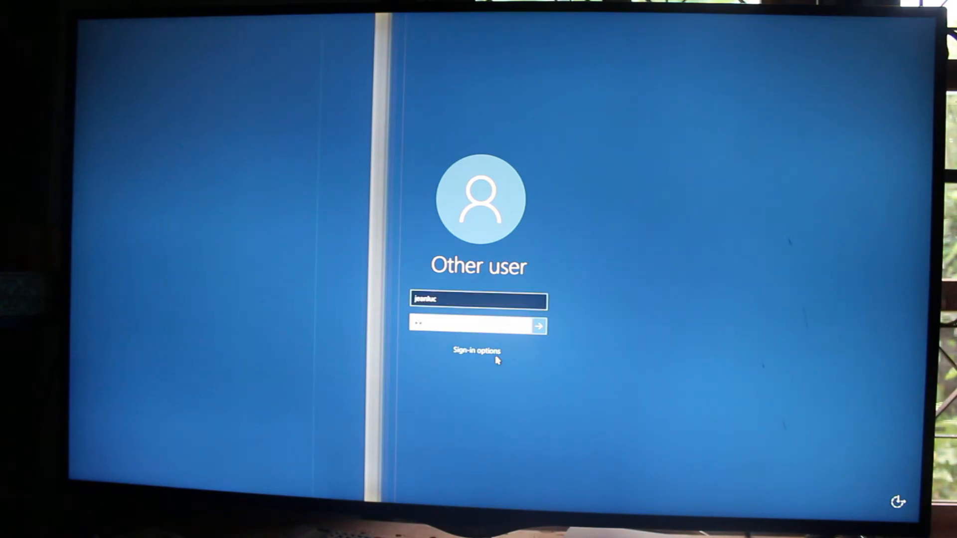
{"action": "type", "text": "password"}
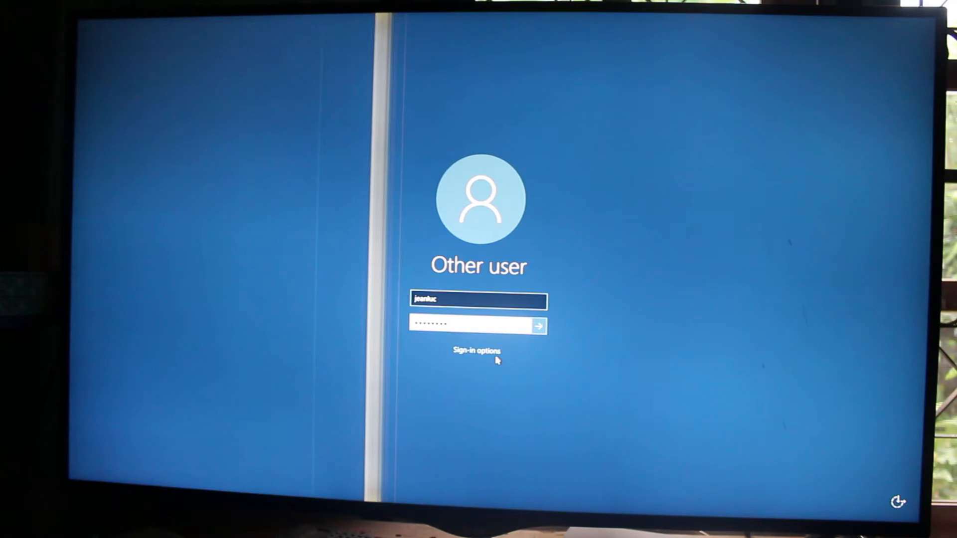
{"action": "left_click", "coordinate": [537, 326]}
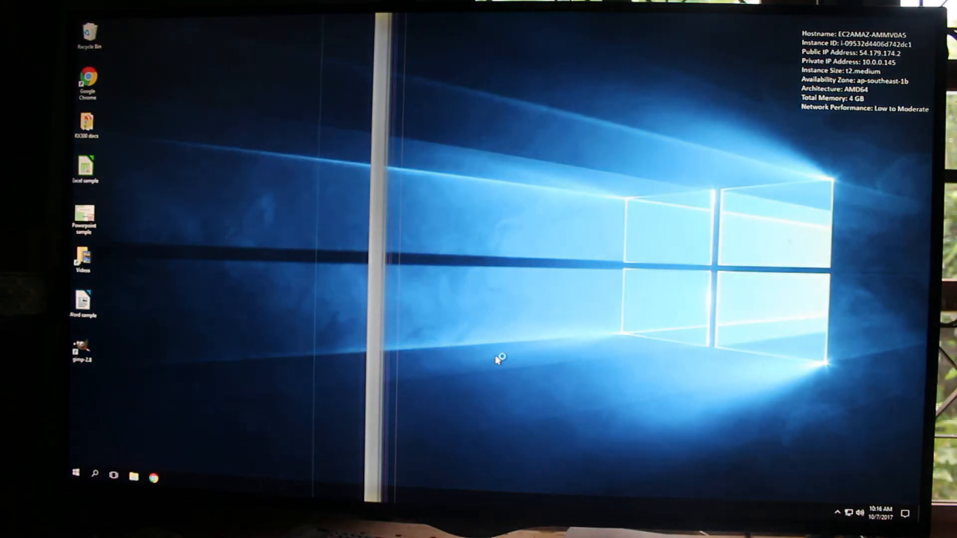
{"action": "mouse_move", "coordinate": [153, 439]}
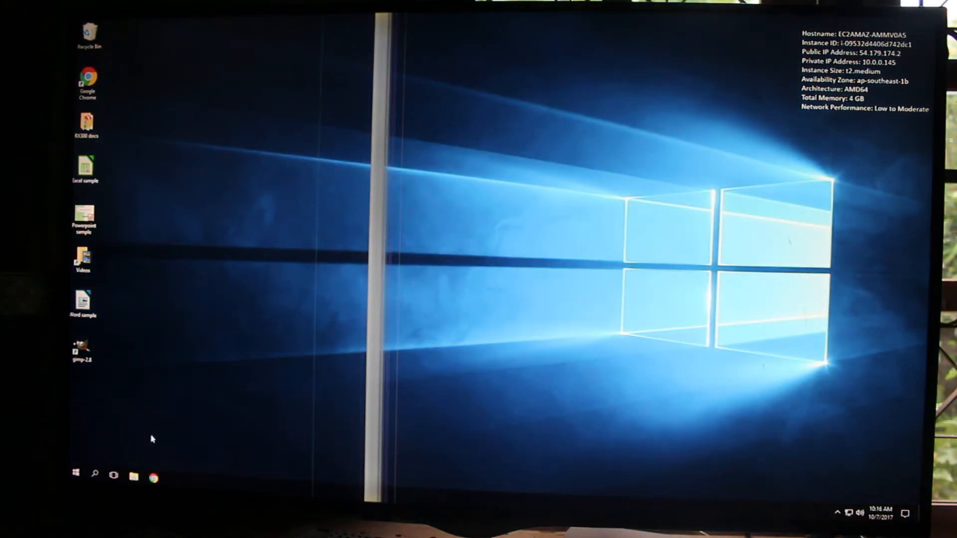
Step: Find and view the System page (Datacenter edition, 4 GB RAM), then minimize it
{"action": "left_click", "coordinate": [95, 474]}
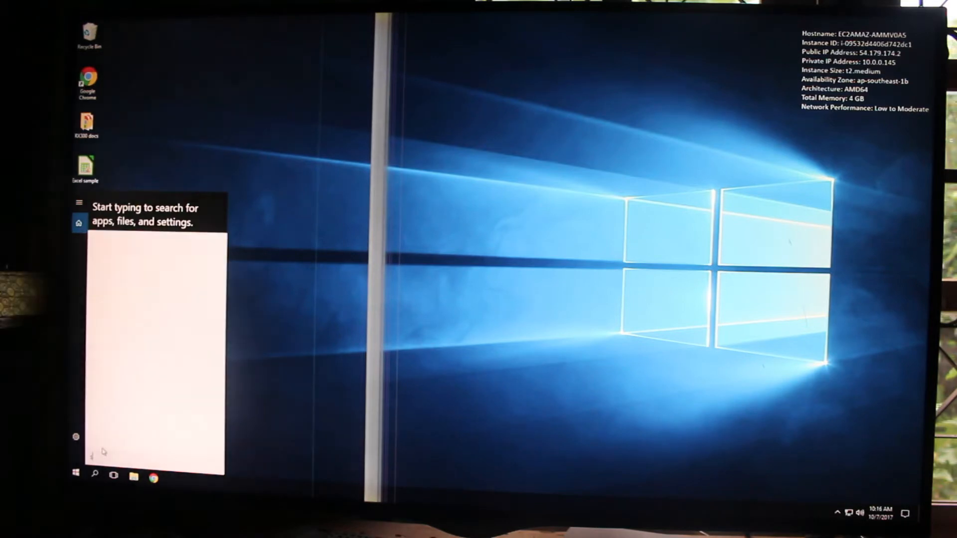
{"action": "type", "text": "System"}
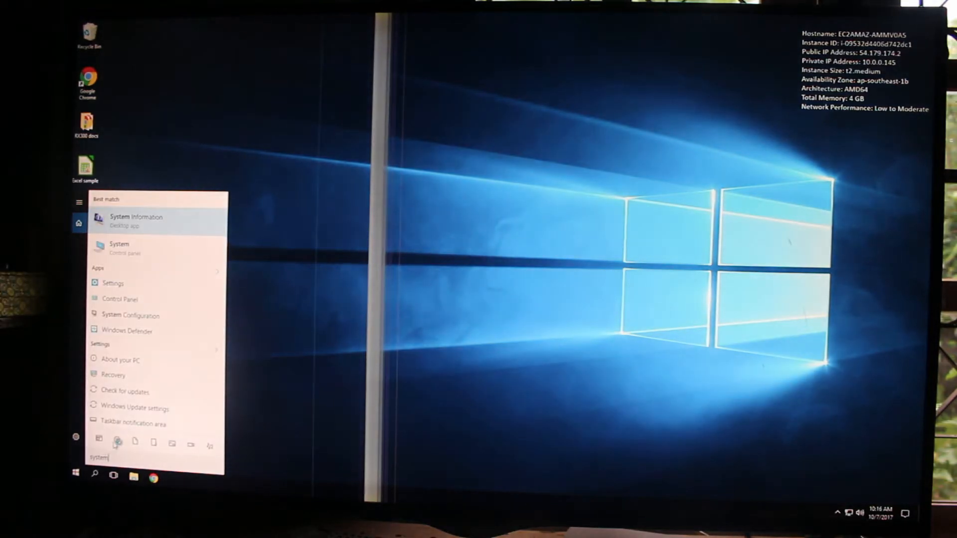
{"action": "left_click", "coordinate": [120, 248]}
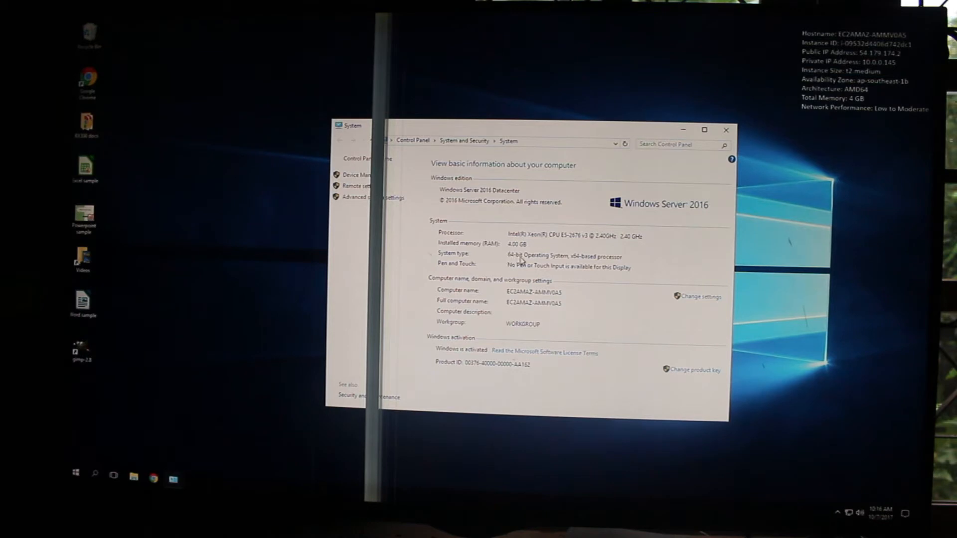
{"action": "mouse_move", "coordinate": [531, 240]}
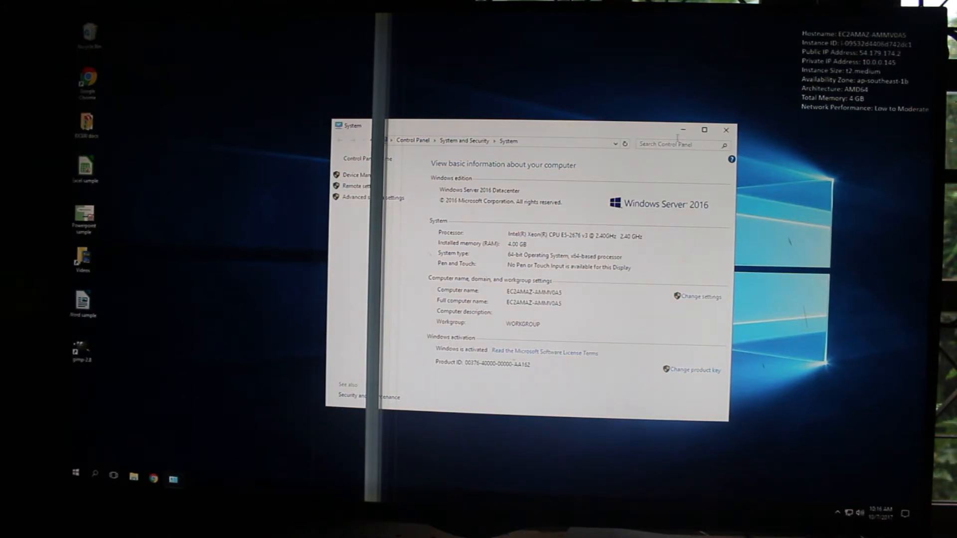
{"action": "mouse_move", "coordinate": [682, 131]}
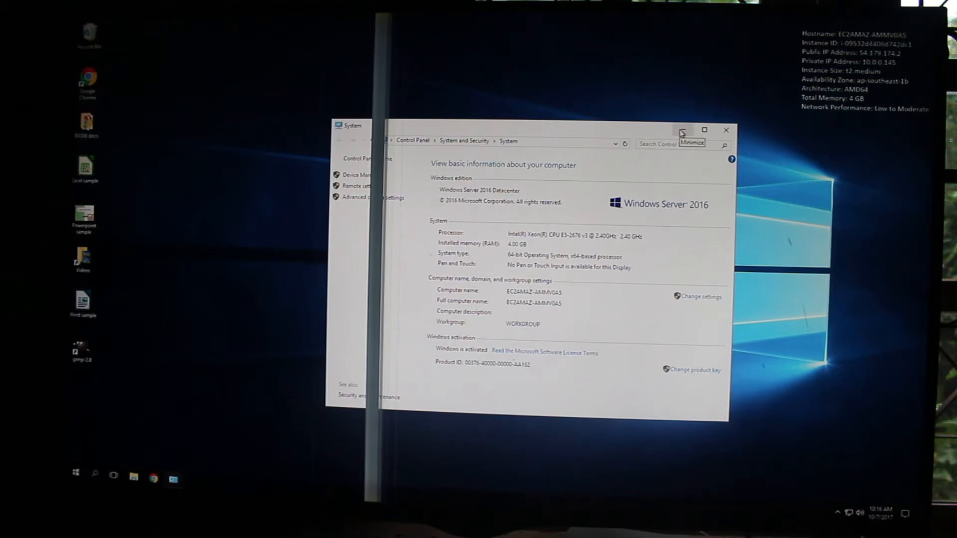
{"action": "left_click", "coordinate": [683, 130]}
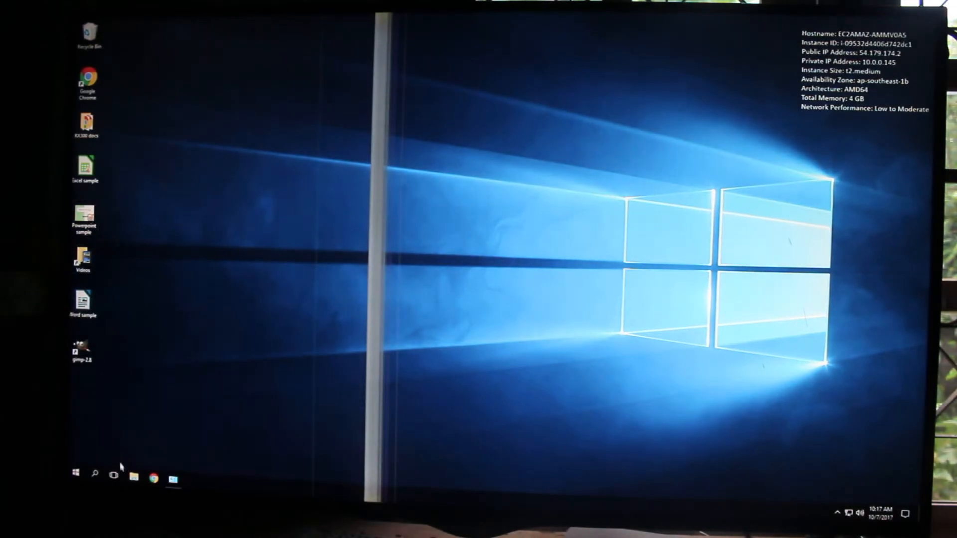
{"action": "left_click", "coordinate": [133, 476]}
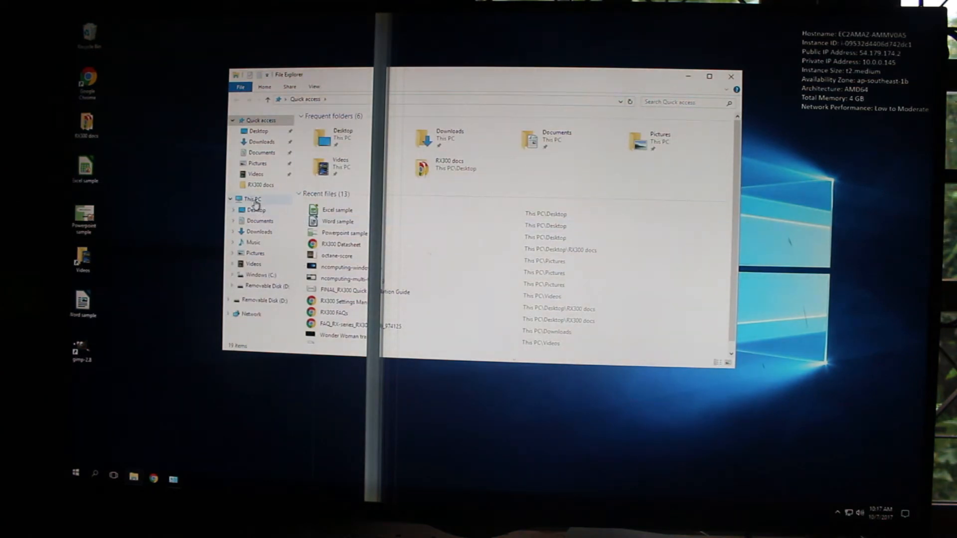
{"action": "left_click", "coordinate": [251, 200]}
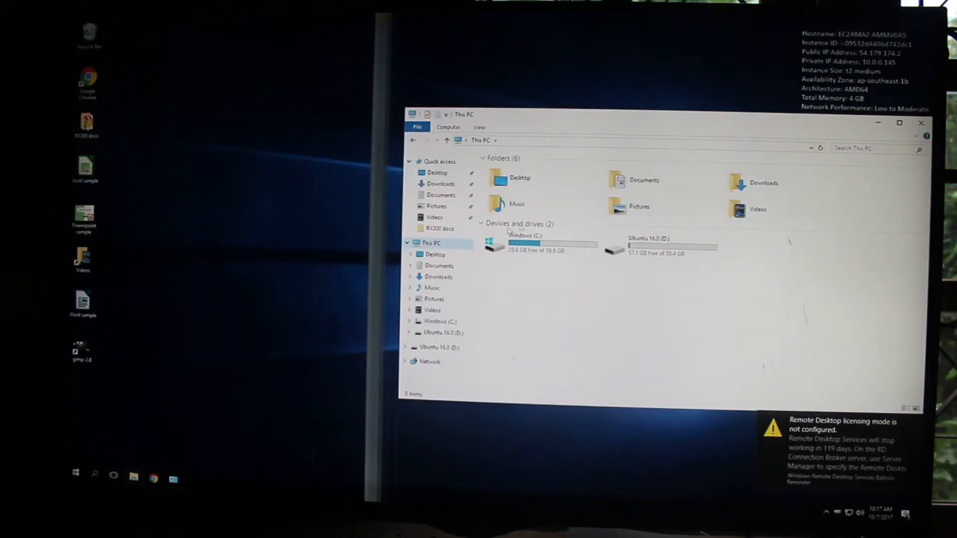
{"action": "mouse_move", "coordinate": [536, 247]}
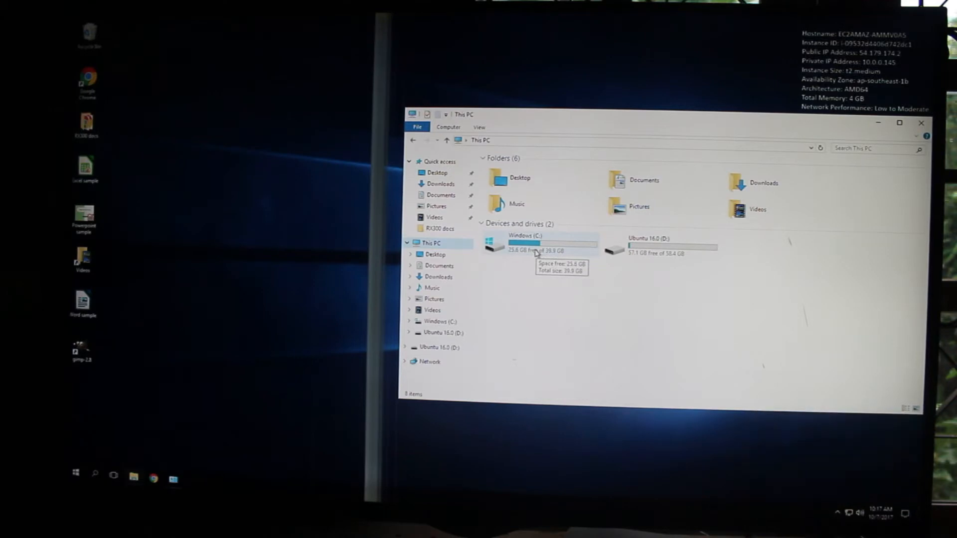
{"action": "mouse_move", "coordinate": [656, 252]}
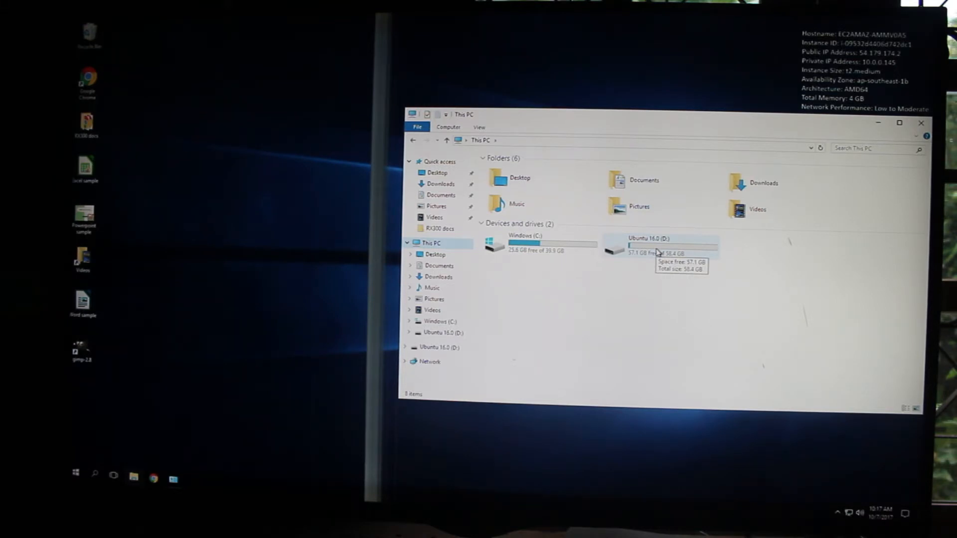
{"action": "double_click", "coordinate": [671, 243]}
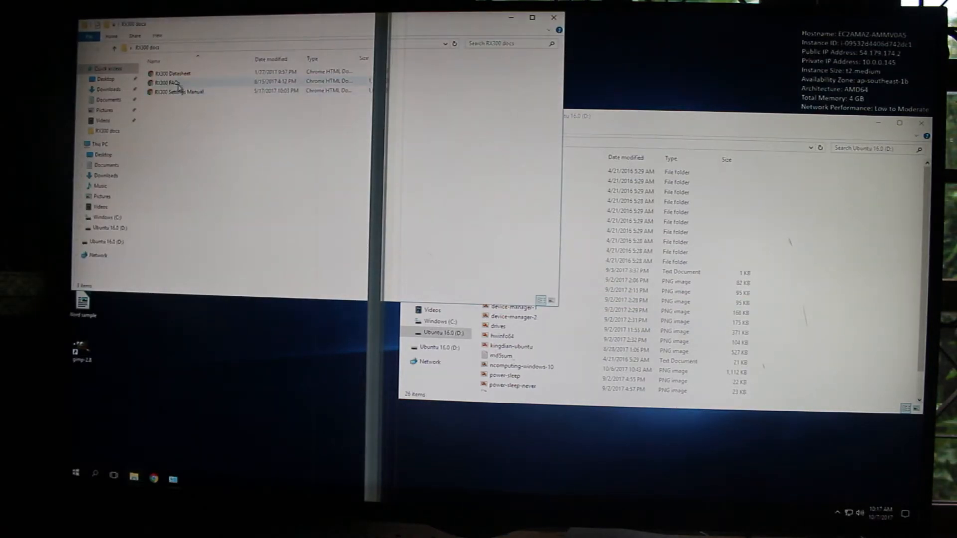
{"action": "right_click", "coordinate": [171, 80]}
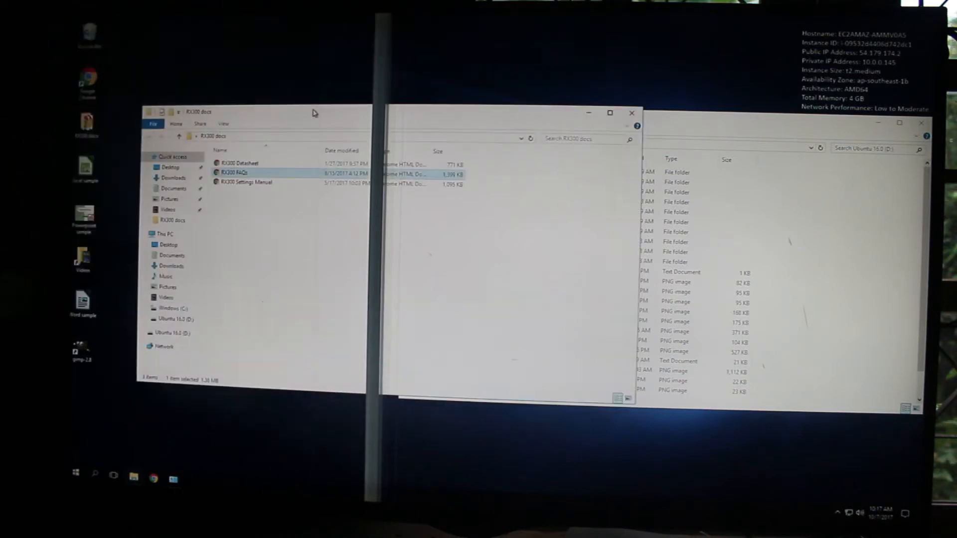
{"action": "mouse_move", "coordinate": [818, 269]}
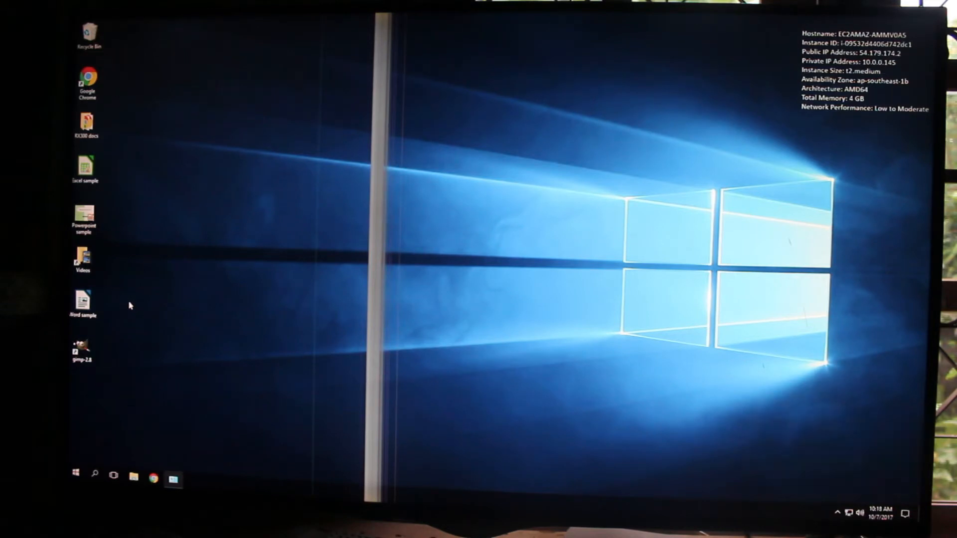
{"action": "mouse_move", "coordinate": [139, 139]}
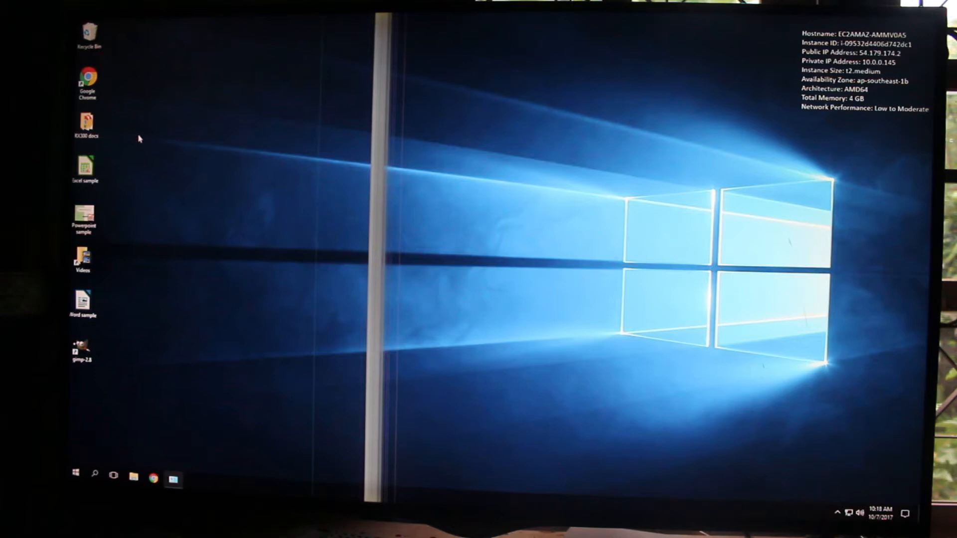
{"action": "mouse_move", "coordinate": [107, 91]}
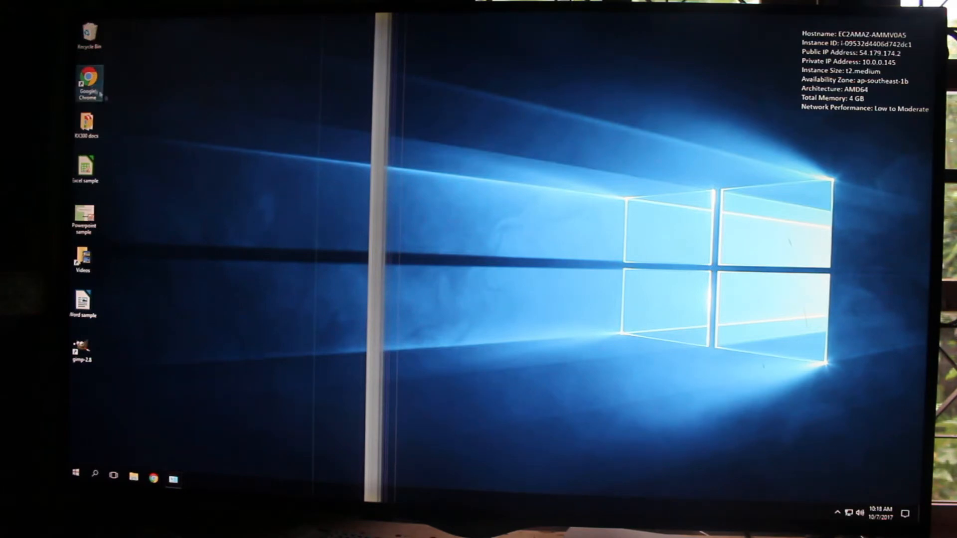
Step: Launch Google Chrome and GIMP 2.8 from their desktop shortcuts
{"action": "double_click", "coordinate": [88, 83]}
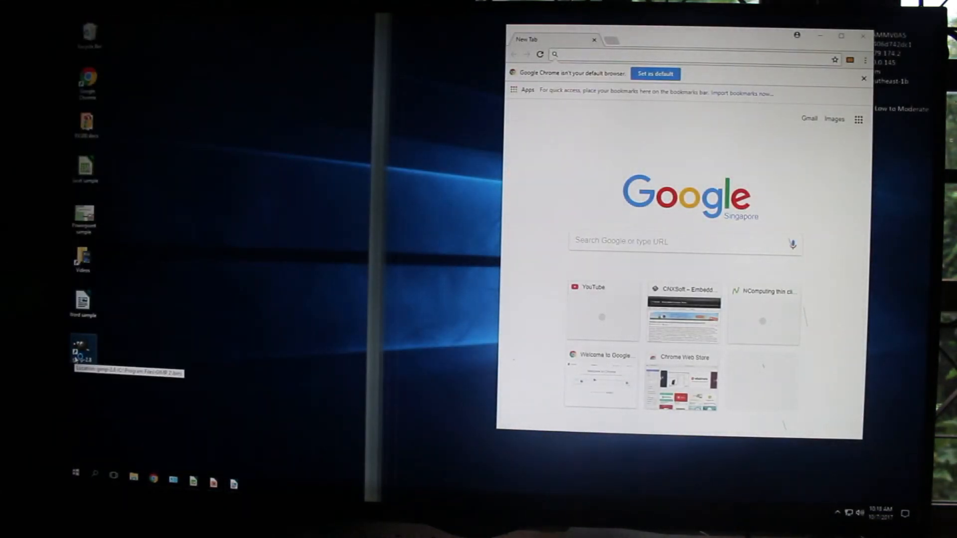
{"action": "double_click", "coordinate": [83, 348]}
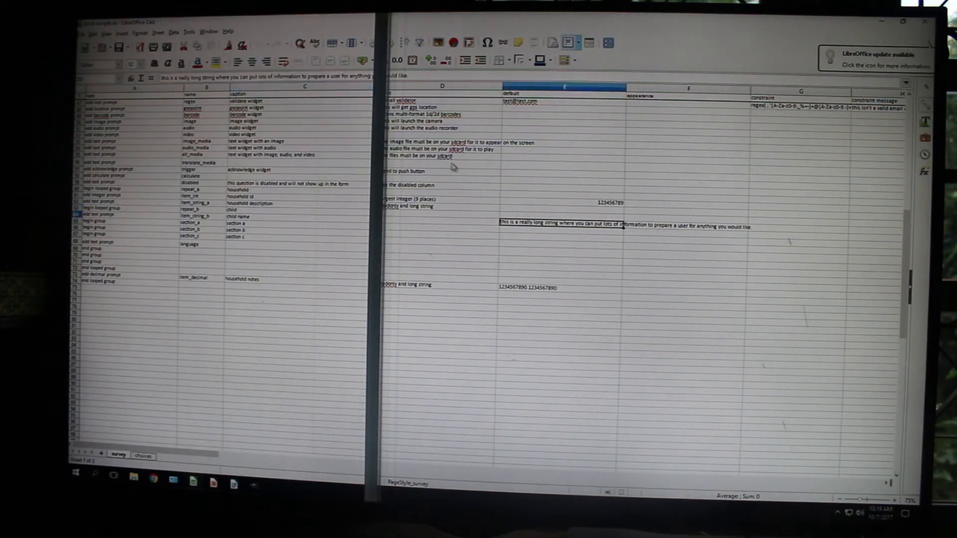
Step: Present the Making PowerPoint Slides sample full screen, then exit the slideshow
{"action": "left_click", "coordinate": [926, 22]}
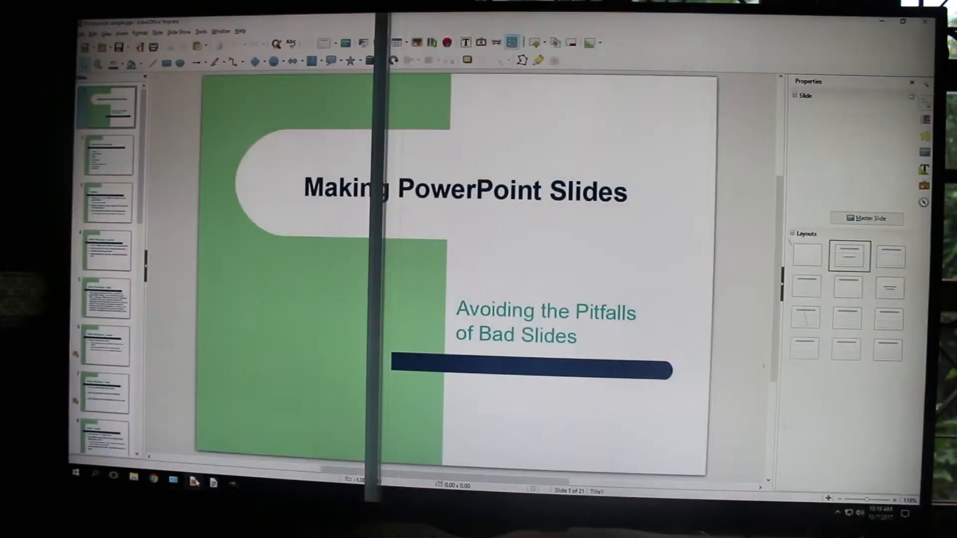
{"action": "left_click", "coordinate": [797, 96]}
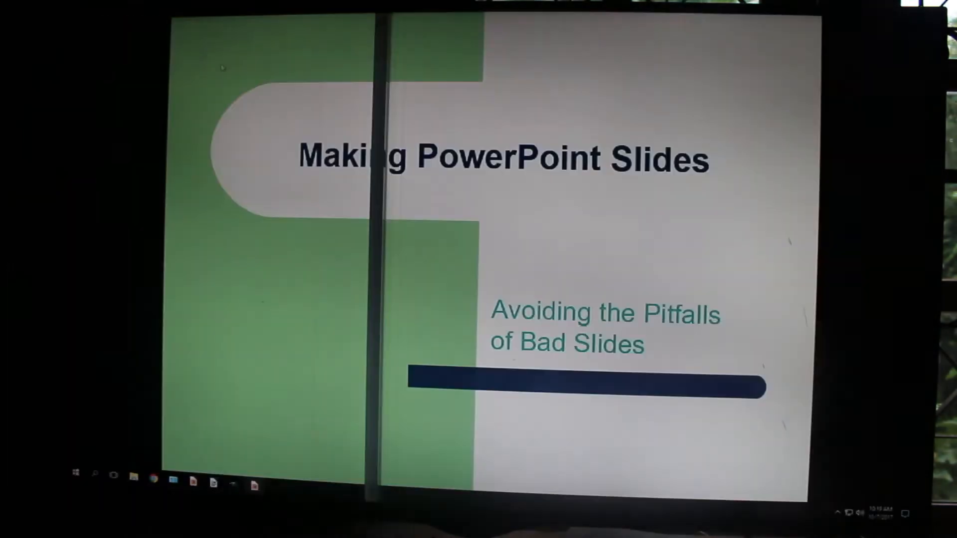
{"action": "key", "text": "Escape"}
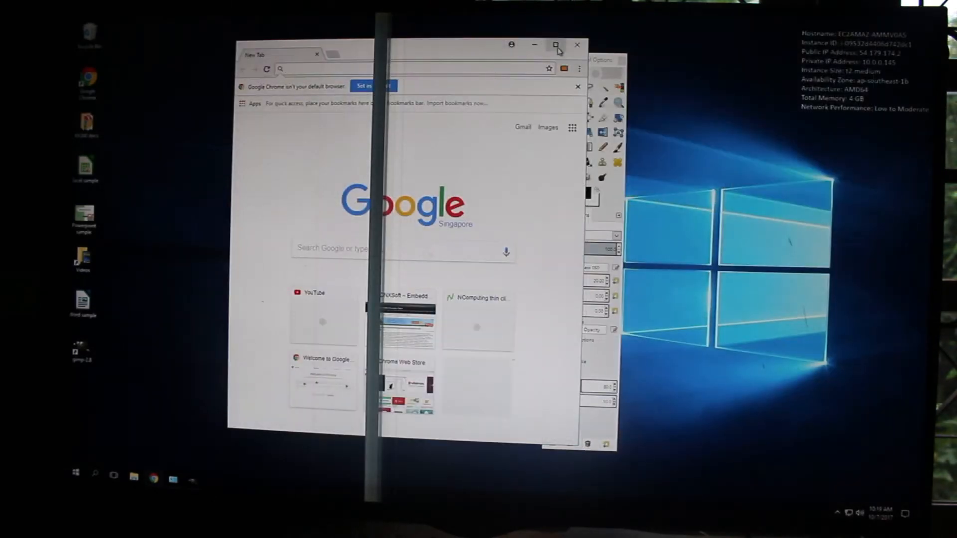
Step: Maximize Chrome, load cnx-software.com and read the Open-Q 660 article in a new tab
{"action": "left_click", "coordinate": [555, 45]}
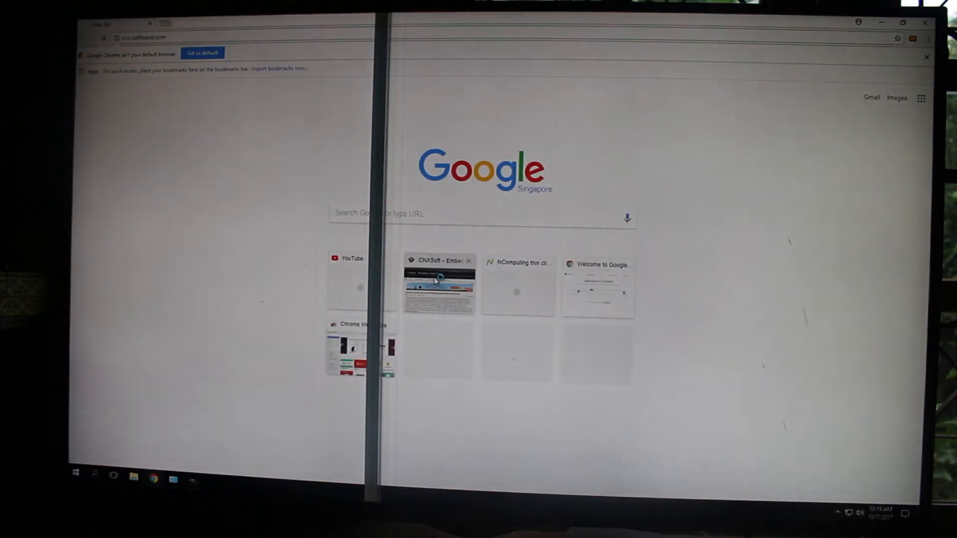
{"action": "left_click", "coordinate": [439, 286]}
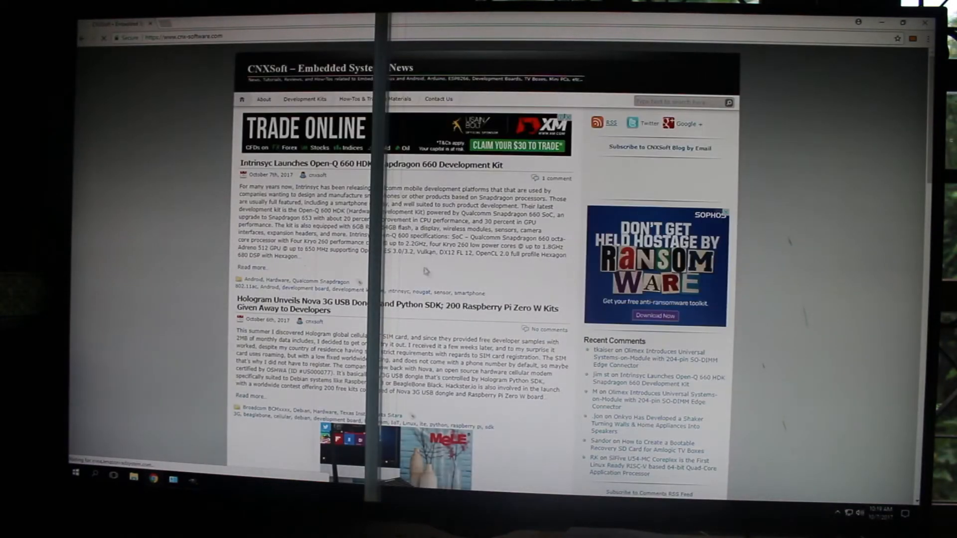
{"action": "right_click", "coordinate": [389, 178]}
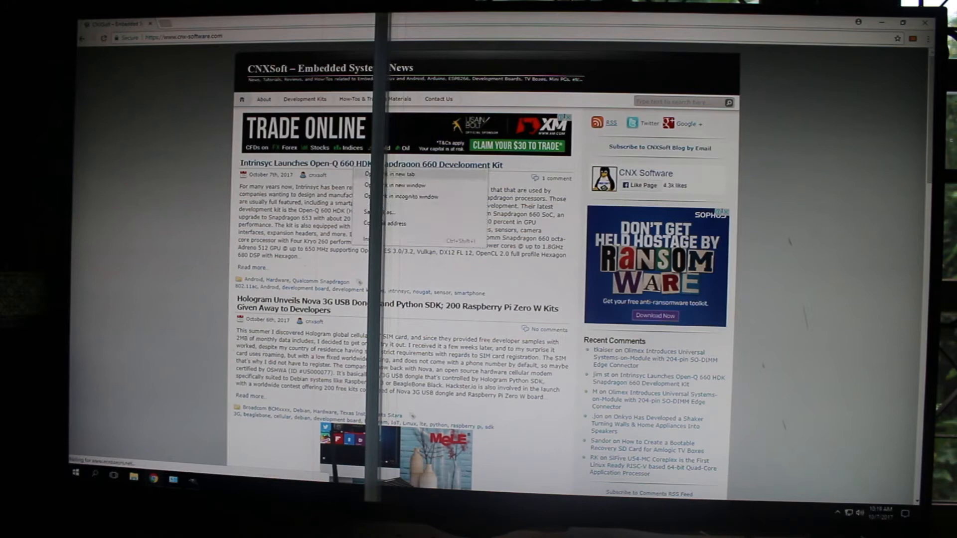
{"action": "left_click", "coordinate": [394, 174]}
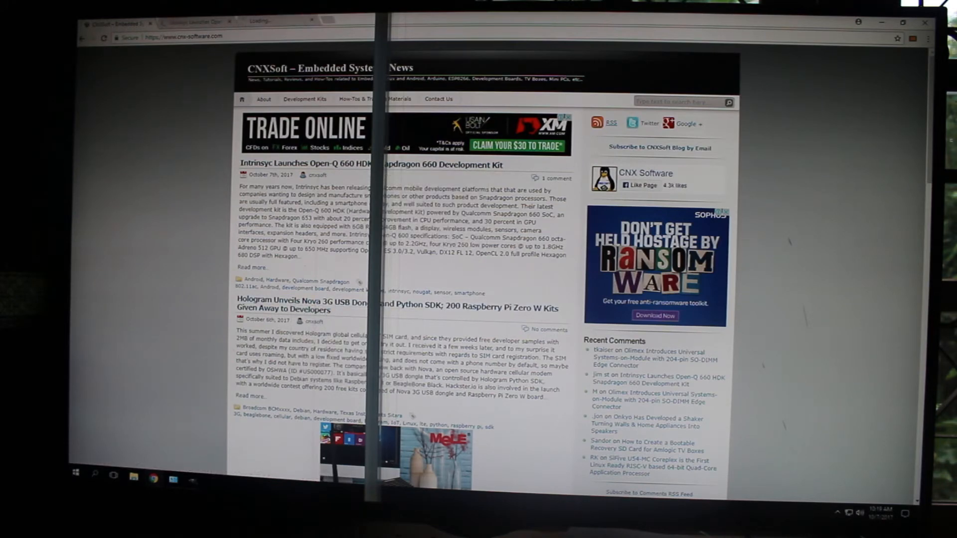
{"action": "left_click", "coordinate": [305, 164]}
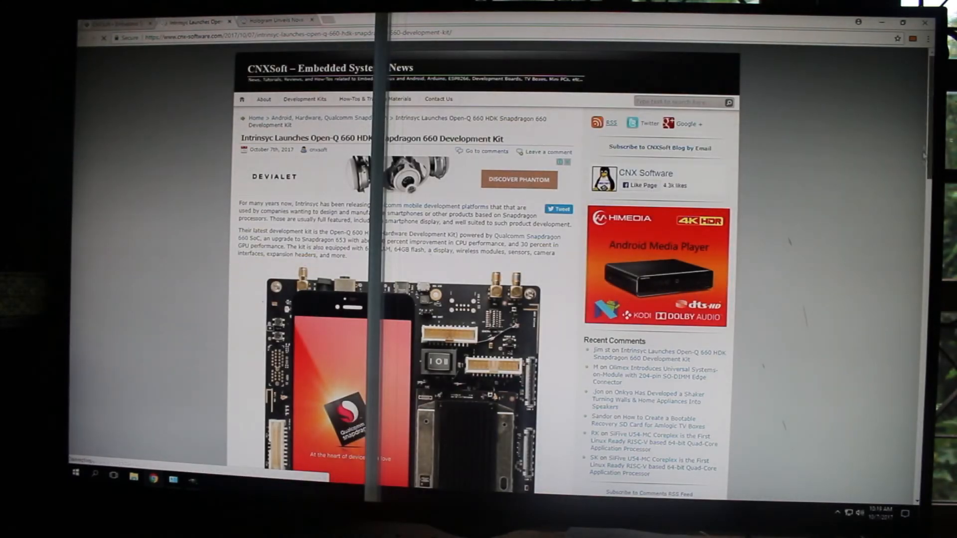
{"action": "scroll", "scroll_direction": "down", "scroll_amount": 3}
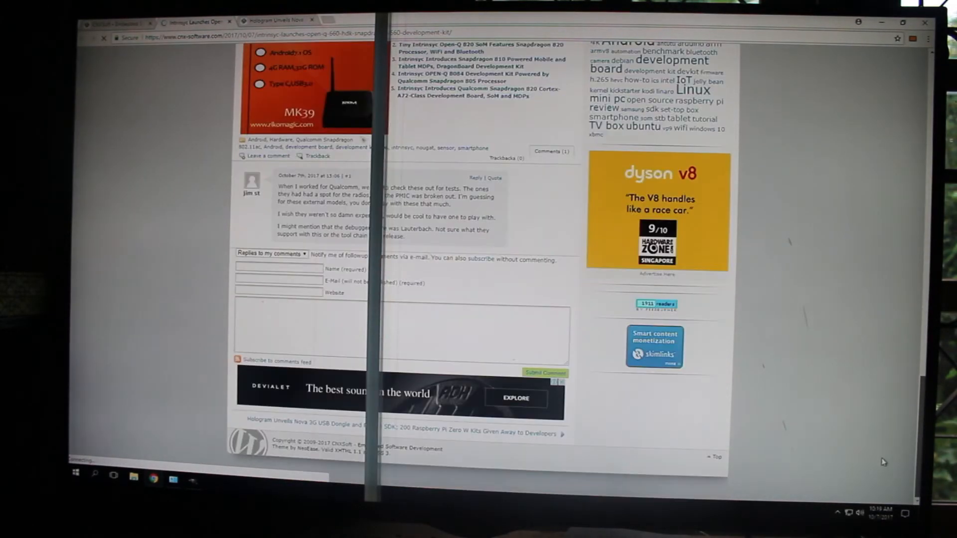
{"action": "scroll", "scroll_direction": "up", "scroll_amount": 3}
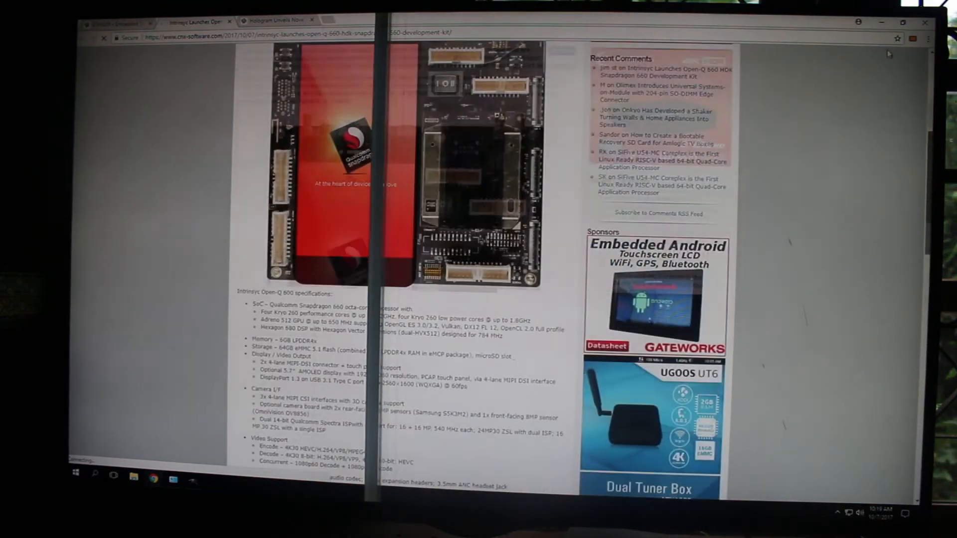
{"action": "scroll", "scroll_direction": "up", "scroll_amount": 3}
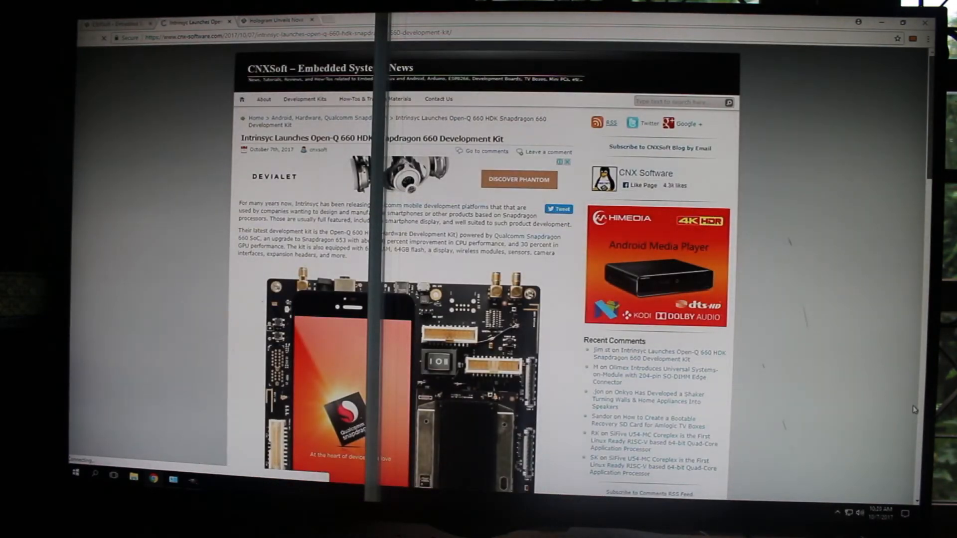
{"action": "scroll", "scroll_direction": "down", "scroll_amount": 3}
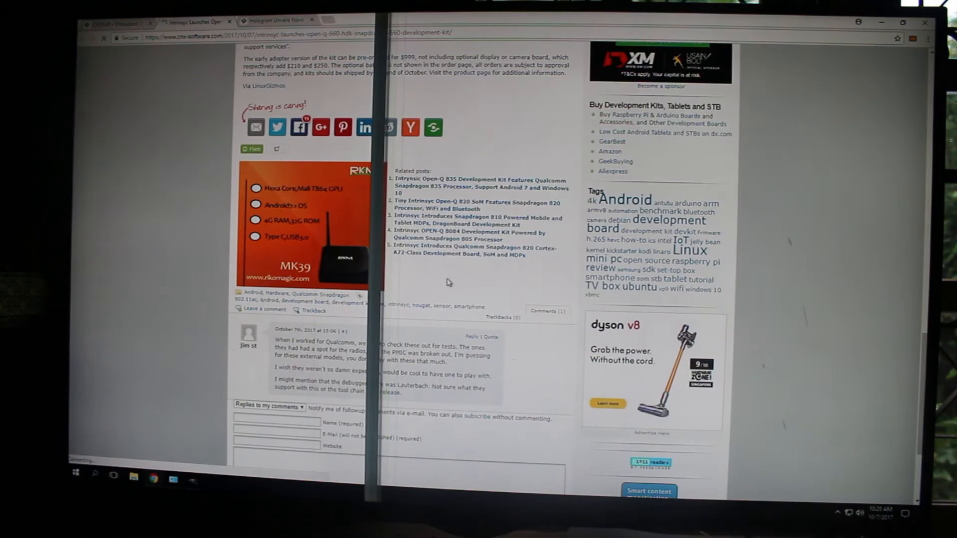
{"action": "scroll", "scroll_direction": "up", "scroll_amount": 3}
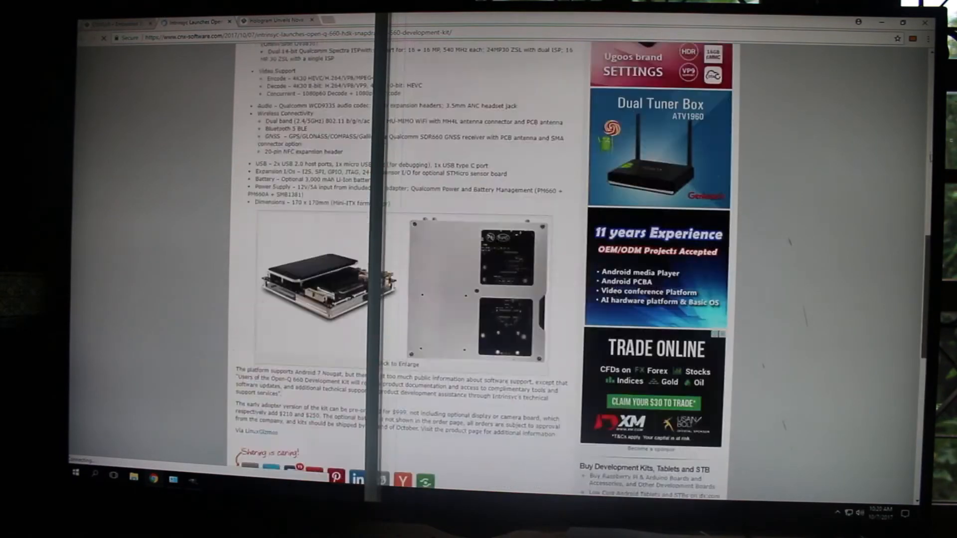
{"action": "scroll", "scroll_direction": "up", "scroll_amount": 3}
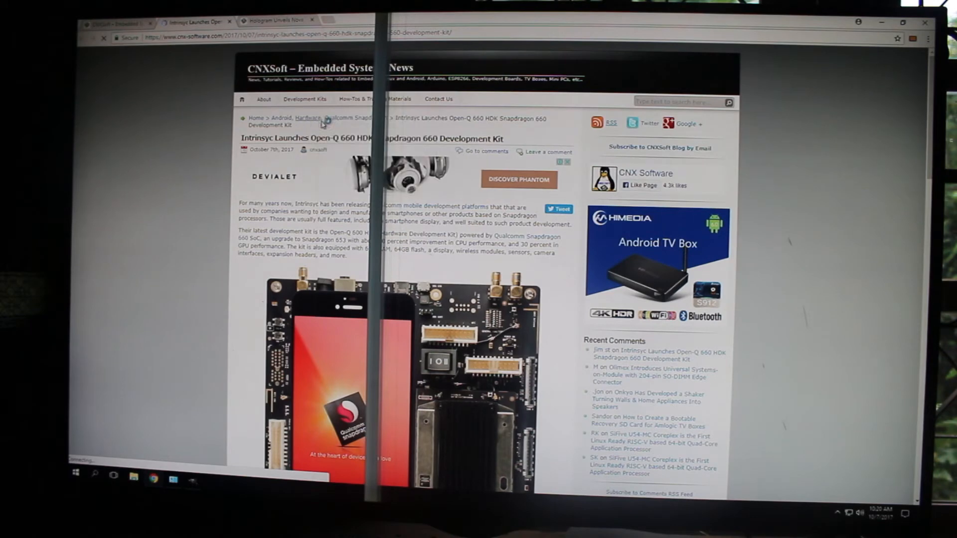
Step: Open the Hardware category link in its own tab and scroll through the page
{"action": "right_click", "coordinate": [323, 118]}
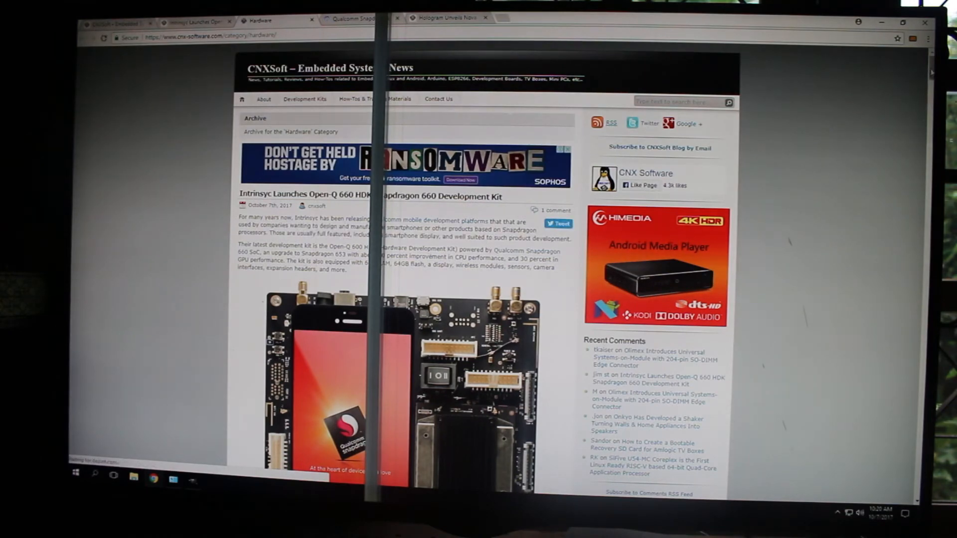
{"action": "scroll", "scroll_direction": "down", "scroll_amount": 3}
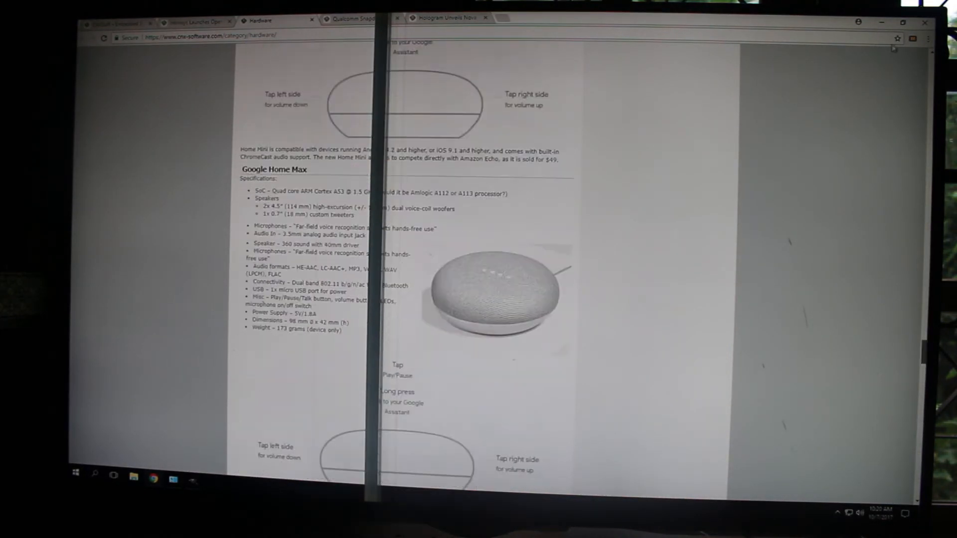
{"action": "scroll", "scroll_direction": "up", "scroll_amount": 3}
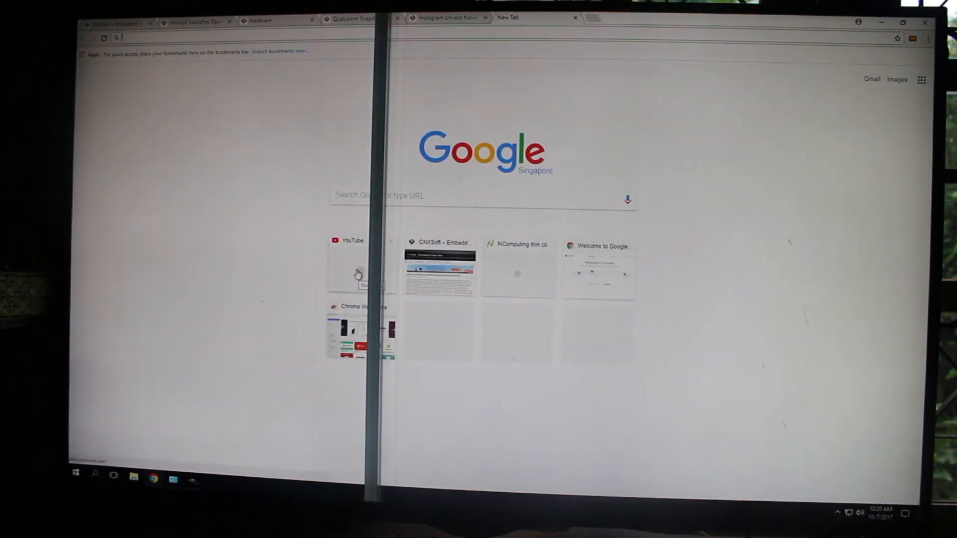
Step: Go to YouTube and play Big Buck Bunny 60fps 4K full screen
{"action": "left_click", "coordinate": [352, 271]}
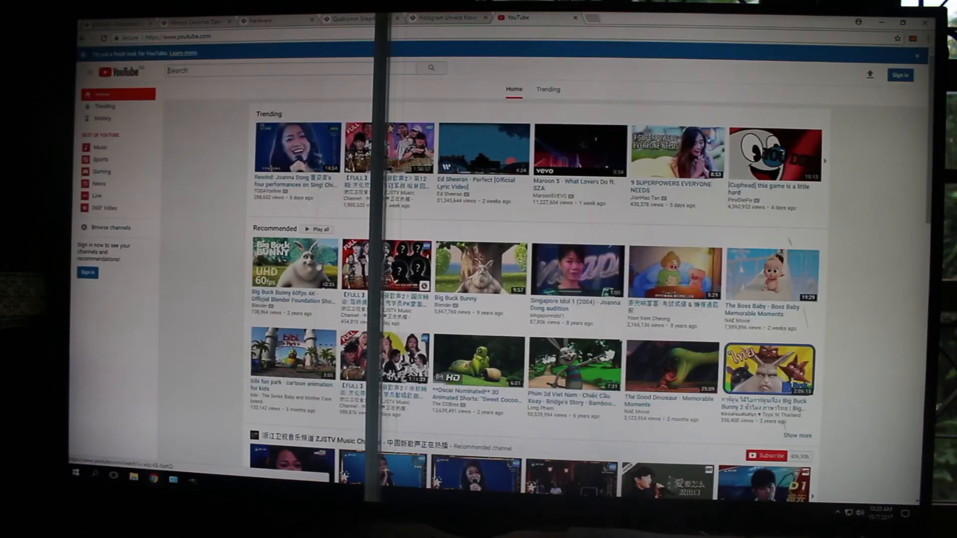
{"action": "left_click", "coordinate": [293, 265]}
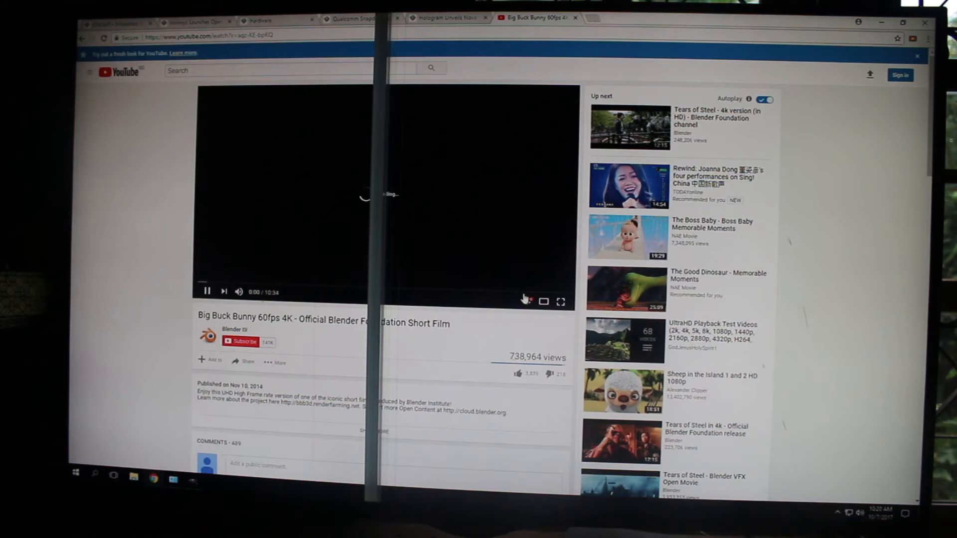
{"action": "left_click", "coordinate": [527, 301]}
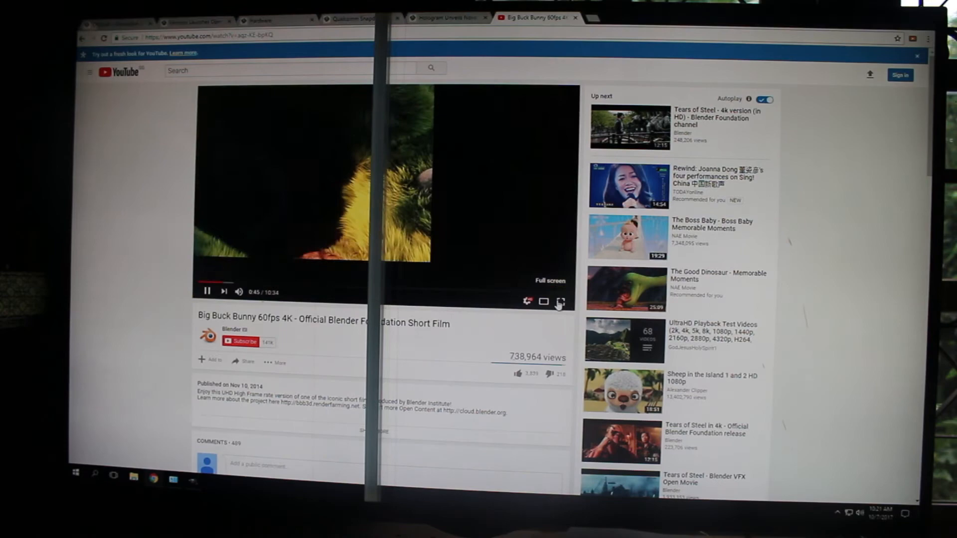
{"action": "left_click", "coordinate": [559, 301]}
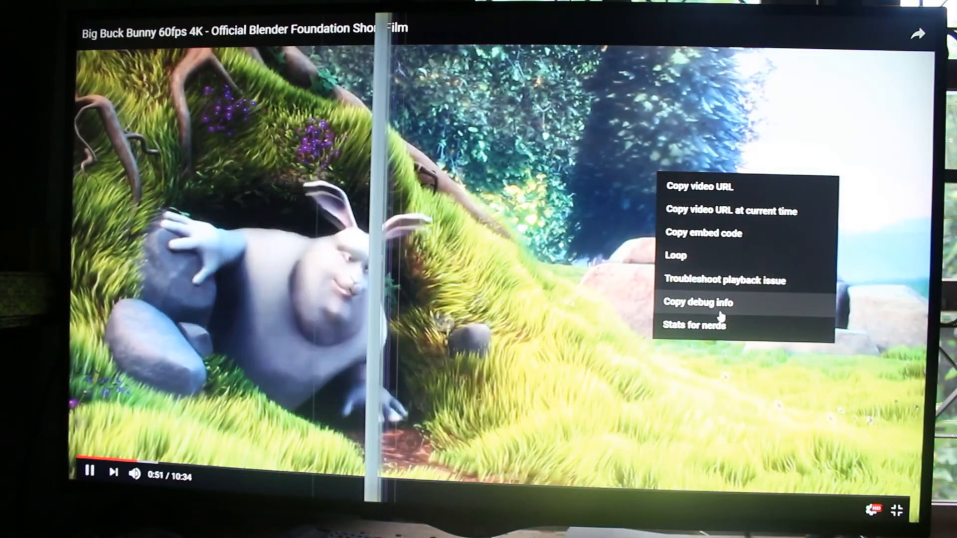
Step: Show the Stats for nerds playback statistics on the full-screen video
{"action": "left_click", "coordinate": [693, 325]}
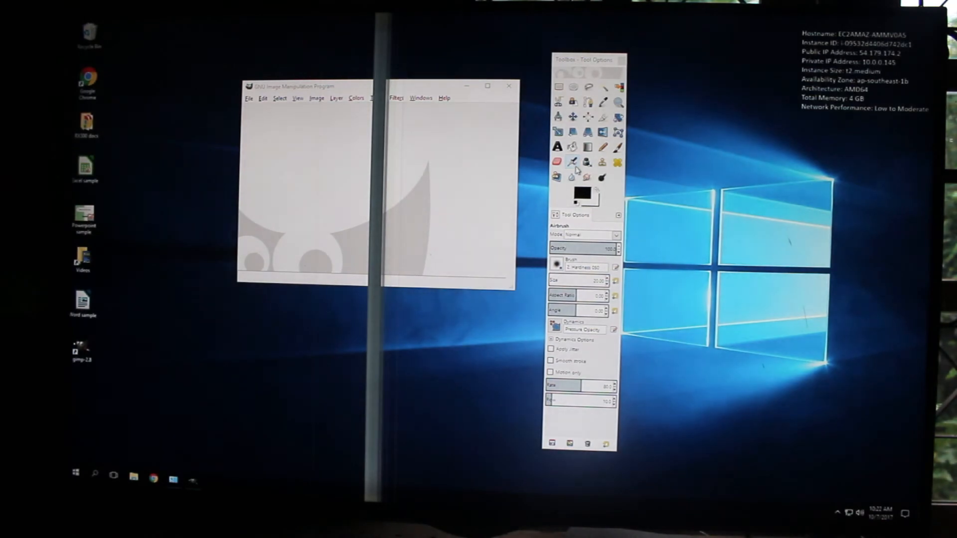
{"action": "mouse_move", "coordinate": [573, 162]}
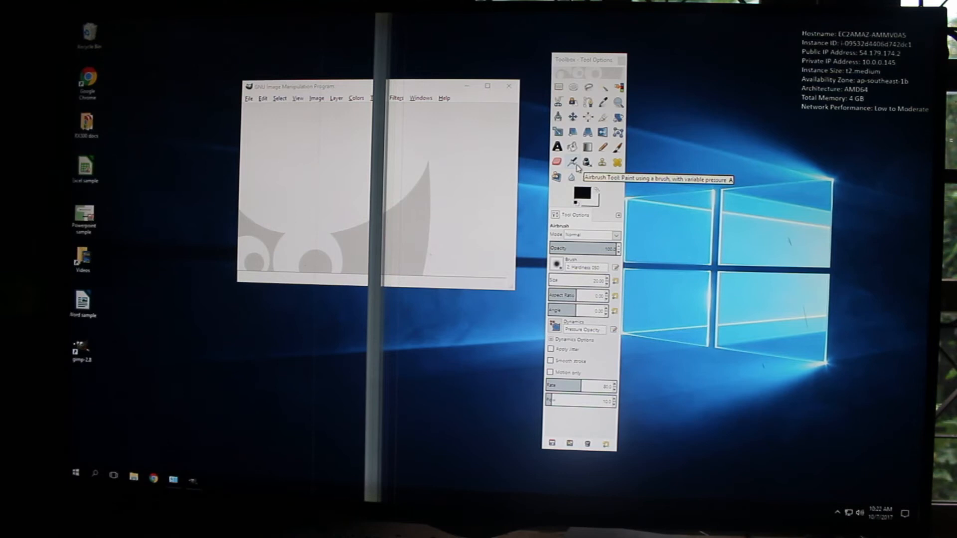
{"action": "mouse_move", "coordinate": [229, 360]}
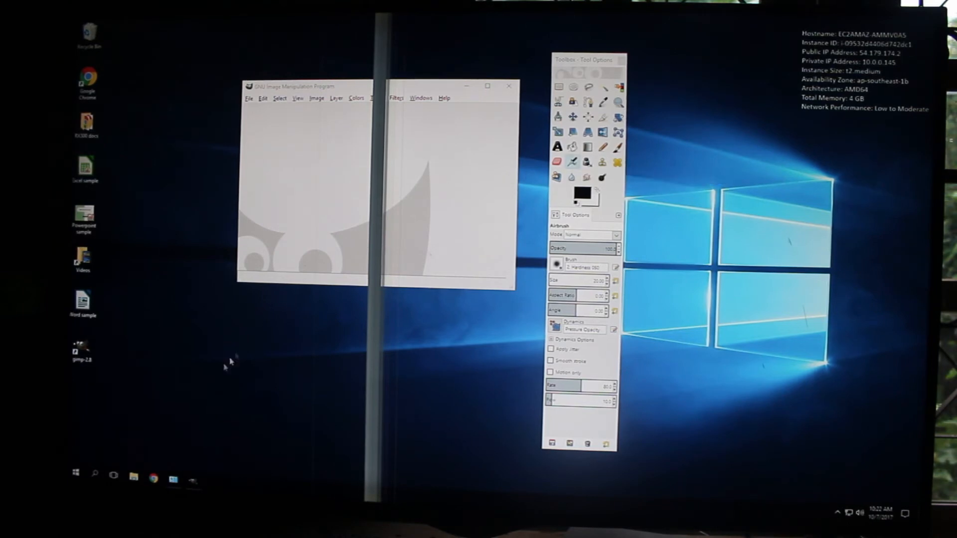
{"action": "mouse_move", "coordinate": [214, 376]}
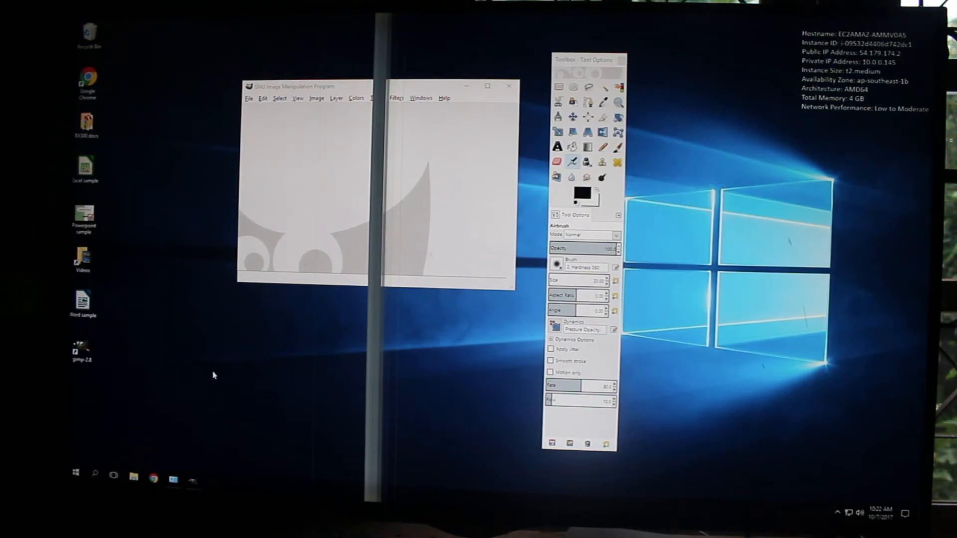
{"action": "mouse_move", "coordinate": [136, 429]}
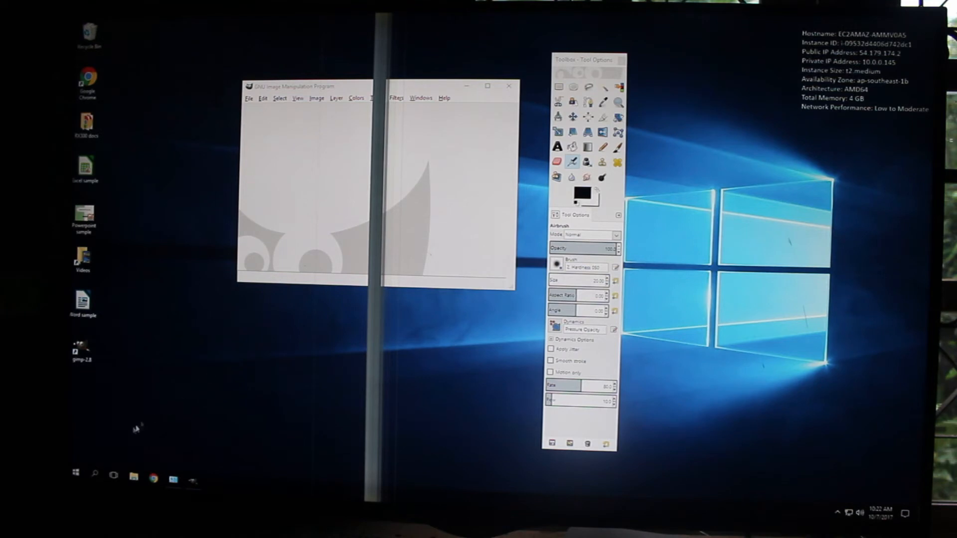
Step: Leave the remote Windows session from the Start menu, returning to vSpace Pro
{"action": "left_click", "coordinate": [75, 473]}
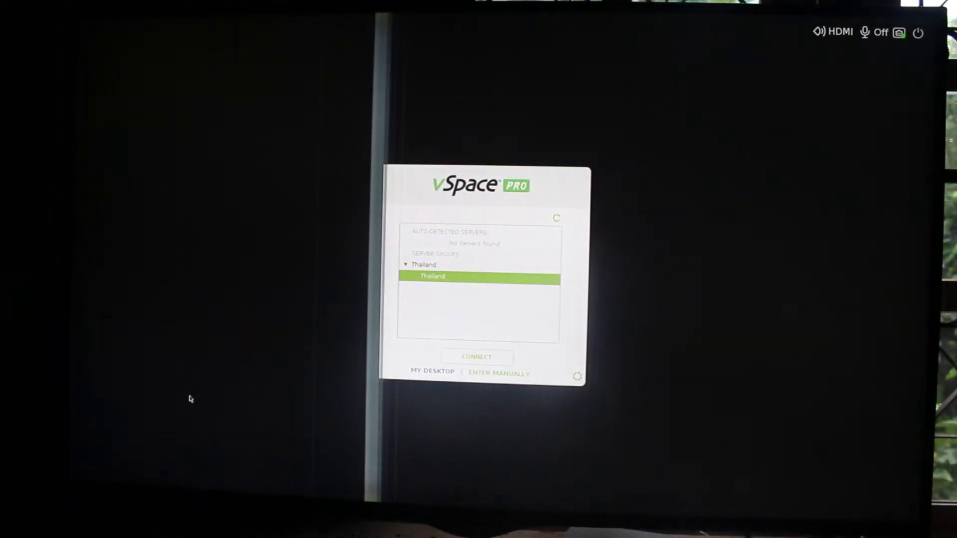
{"action": "mouse_move", "coordinate": [418, 161]}
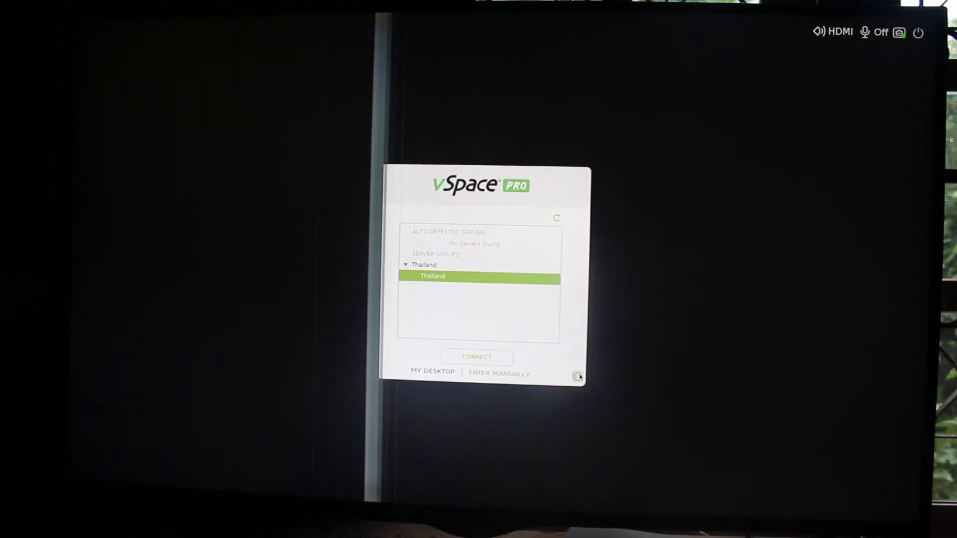
Step: In client settings choose Raspbian Desktop Mode, then view the Connections page
{"action": "left_click", "coordinate": [575, 375]}
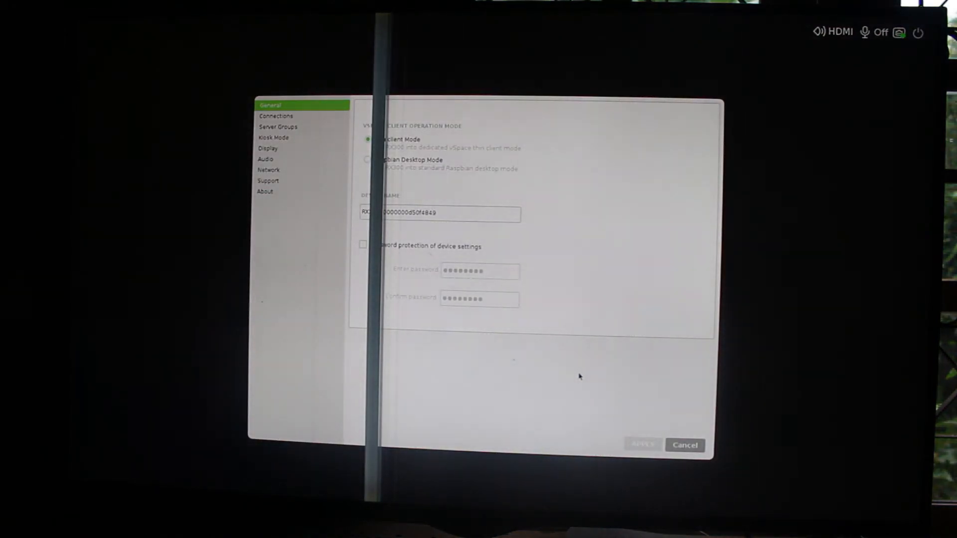
{"action": "mouse_move", "coordinate": [681, 282]}
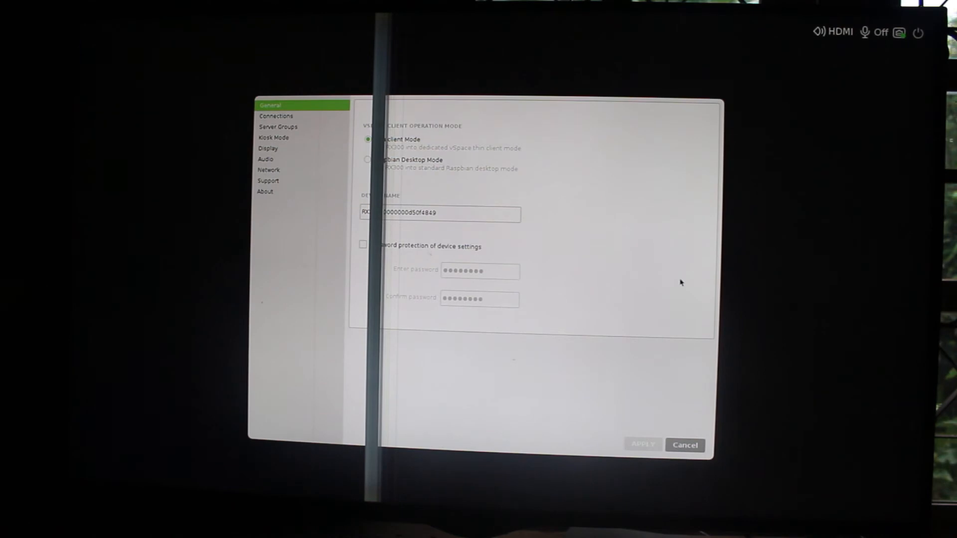
{"action": "mouse_move", "coordinate": [549, 238]}
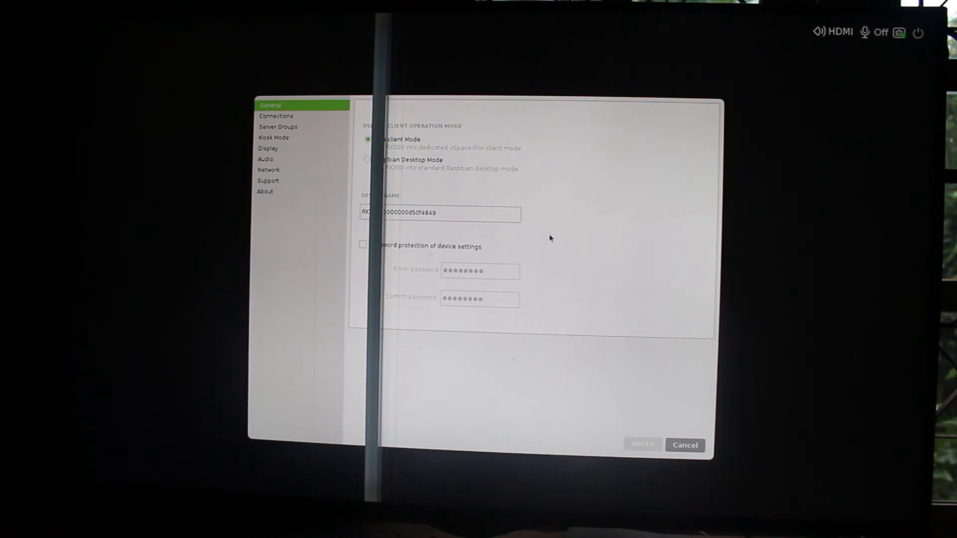
{"action": "mouse_move", "coordinate": [405, 150]}
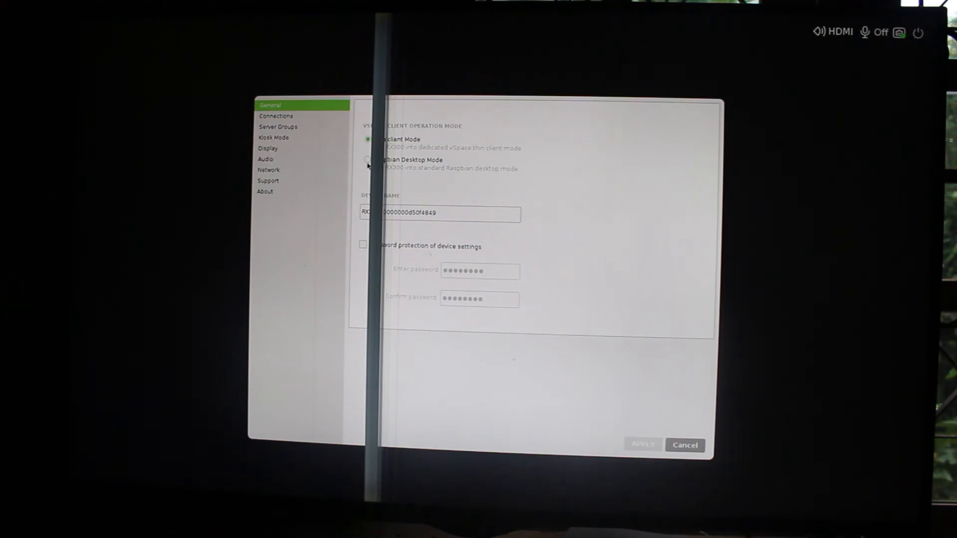
{"action": "left_click", "coordinate": [367, 163]}
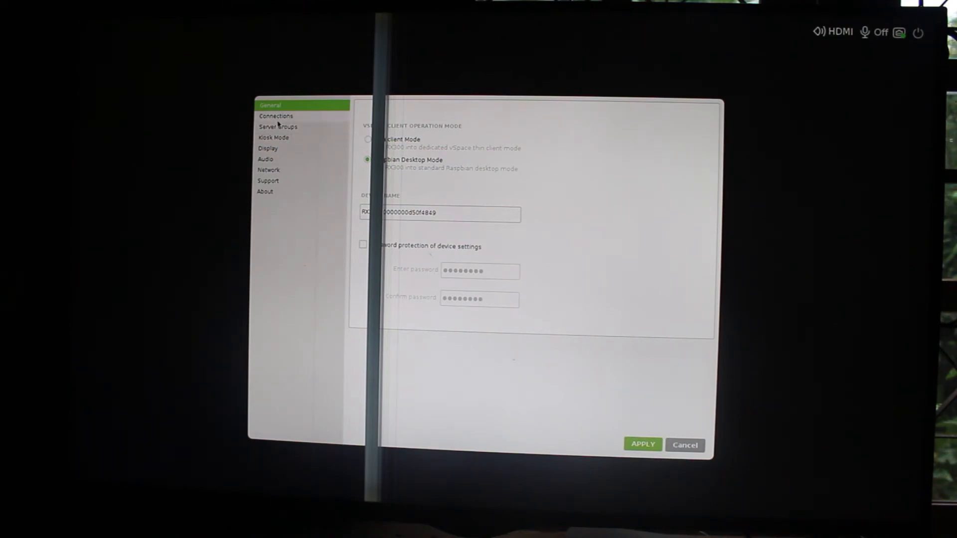
{"action": "left_click", "coordinate": [275, 115]}
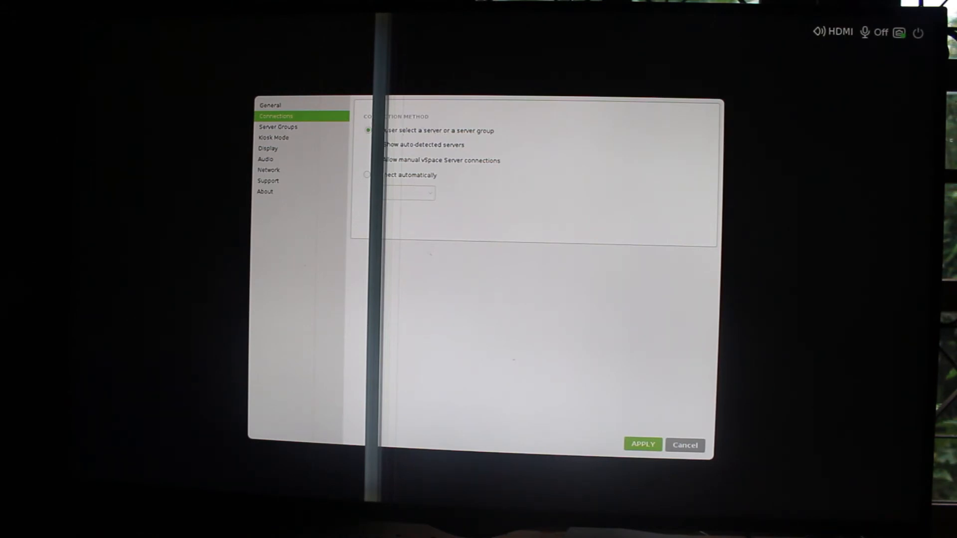
Step: Review Server Groups and Kiosk Mode, then the Display page showing 1920x1080 60Hz and screensaver timeout
{"action": "left_click", "coordinate": [278, 127]}
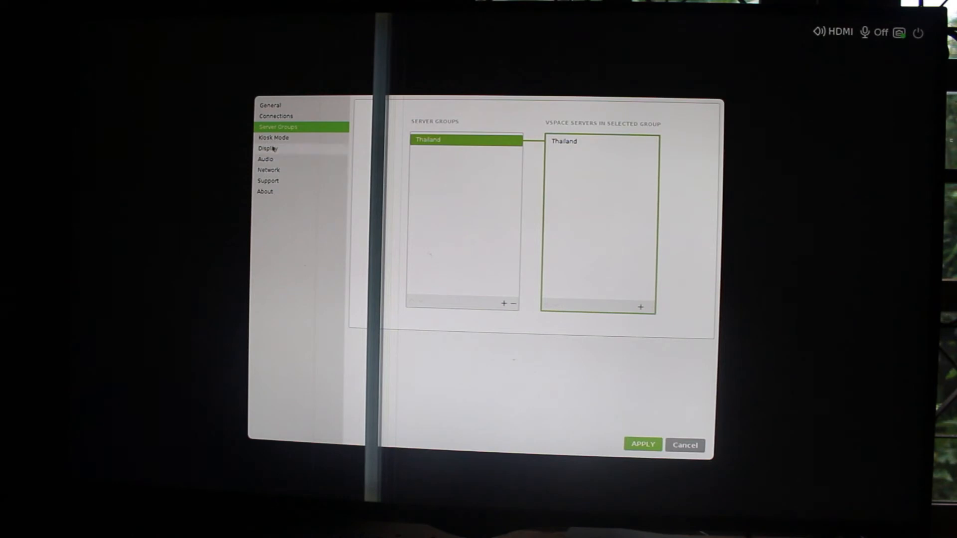
{"action": "left_click", "coordinate": [274, 137]}
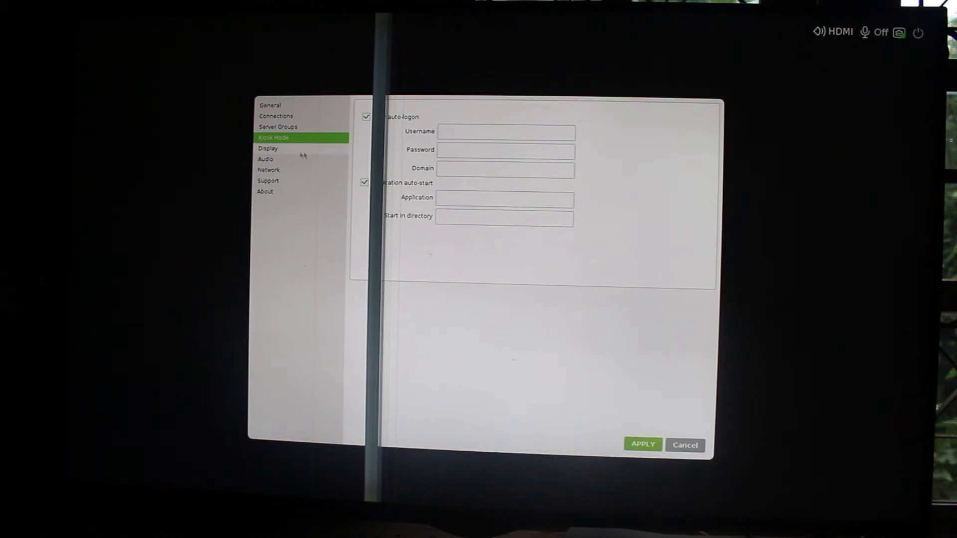
{"action": "left_click", "coordinate": [267, 149]}
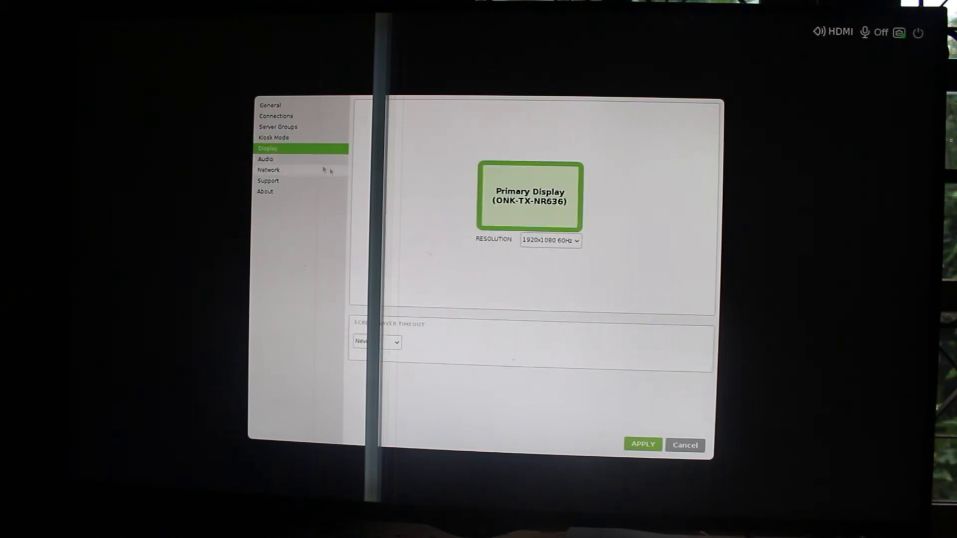
{"action": "mouse_move", "coordinate": [479, 220]}
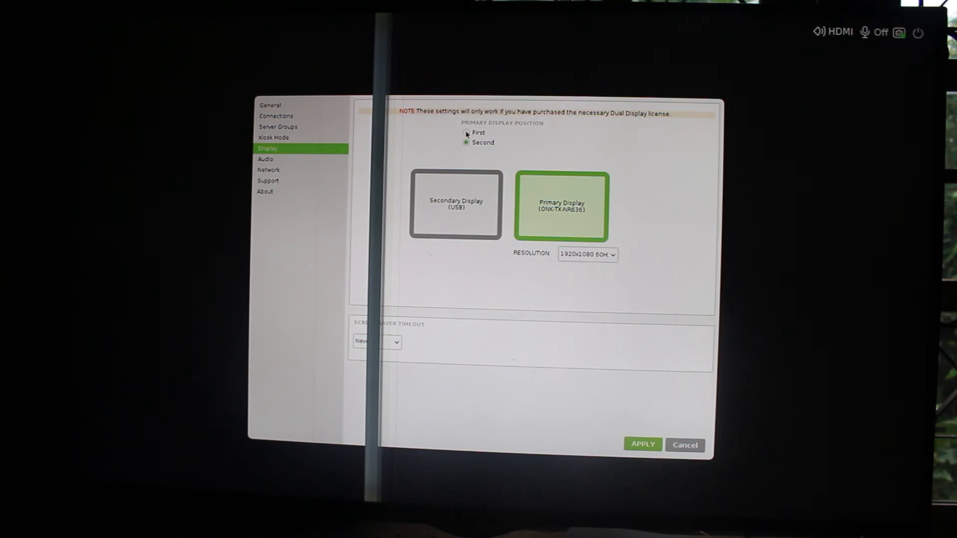
Step: Review Audio priorities and input sources, Network details, and the Support firmware update page
{"action": "left_click", "coordinate": [265, 159]}
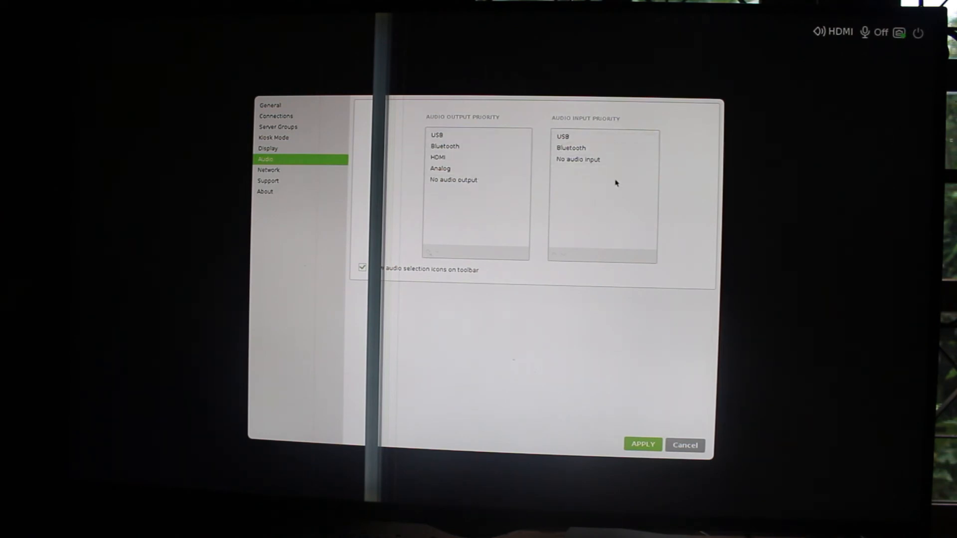
{"action": "mouse_move", "coordinate": [487, 290]}
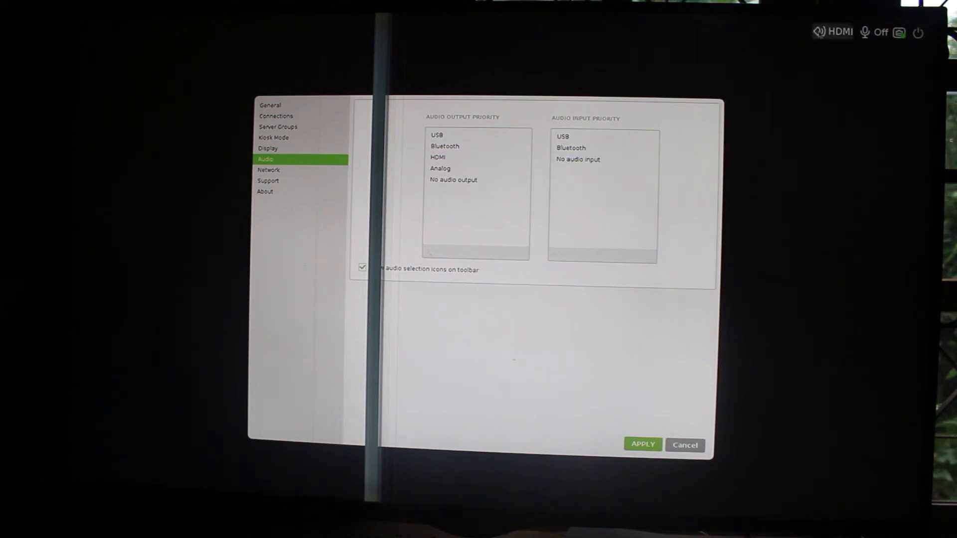
{"action": "left_click", "coordinate": [835, 32]}
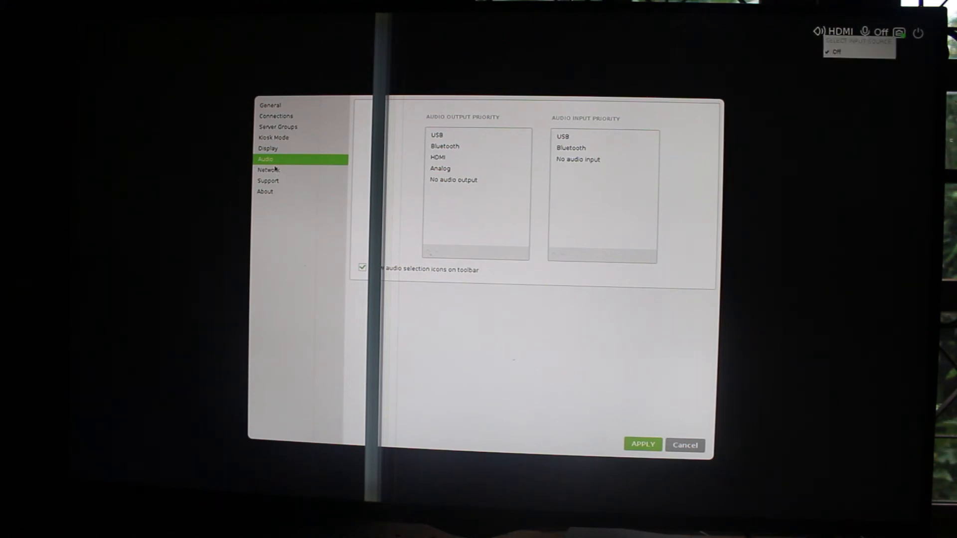
{"action": "left_click", "coordinate": [268, 170]}
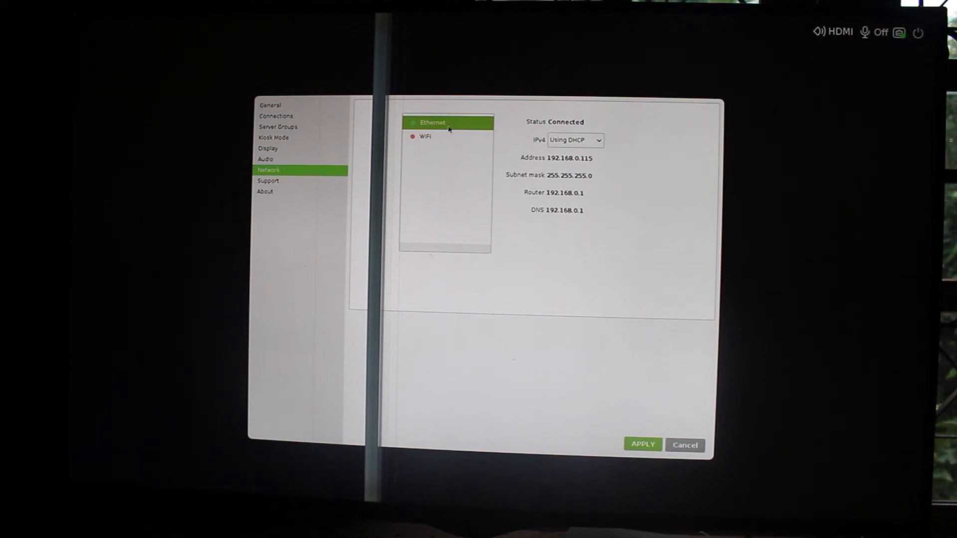
{"action": "left_click", "coordinate": [269, 181]}
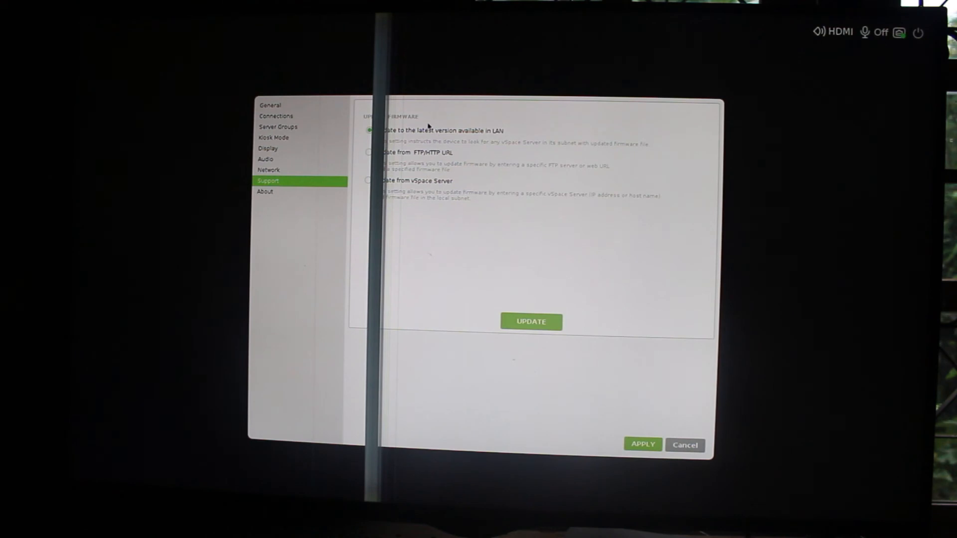
{"action": "mouse_move", "coordinate": [436, 132]}
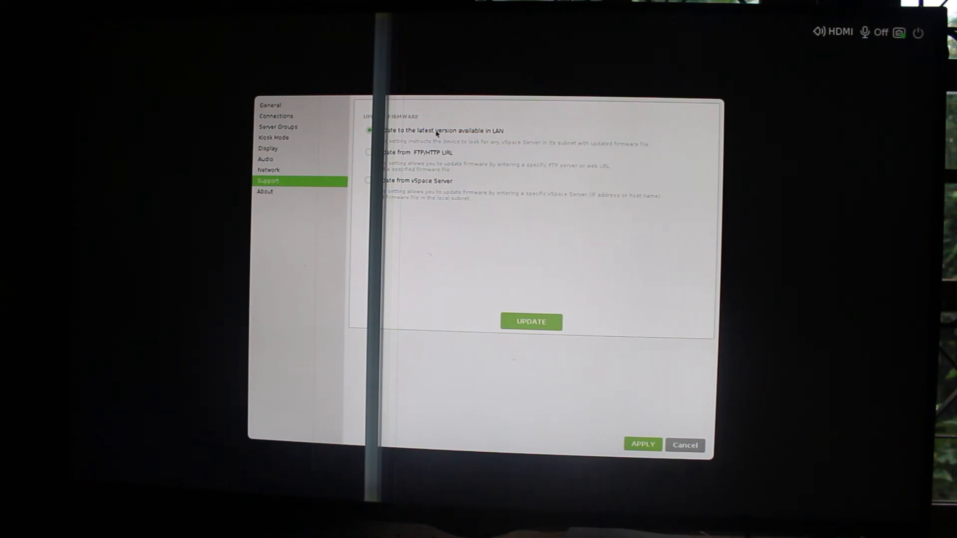
{"action": "mouse_move", "coordinate": [454, 209]}
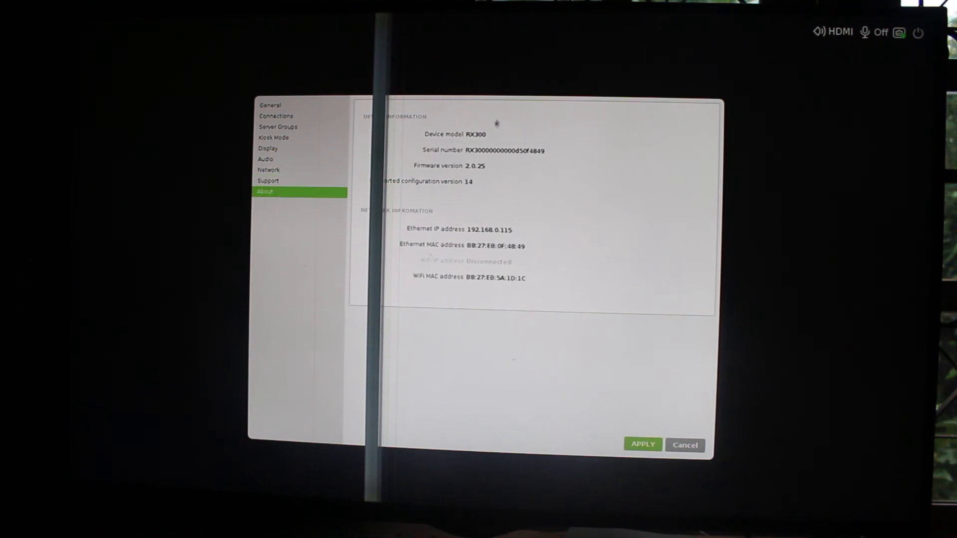
{"action": "mouse_move", "coordinate": [542, 166]}
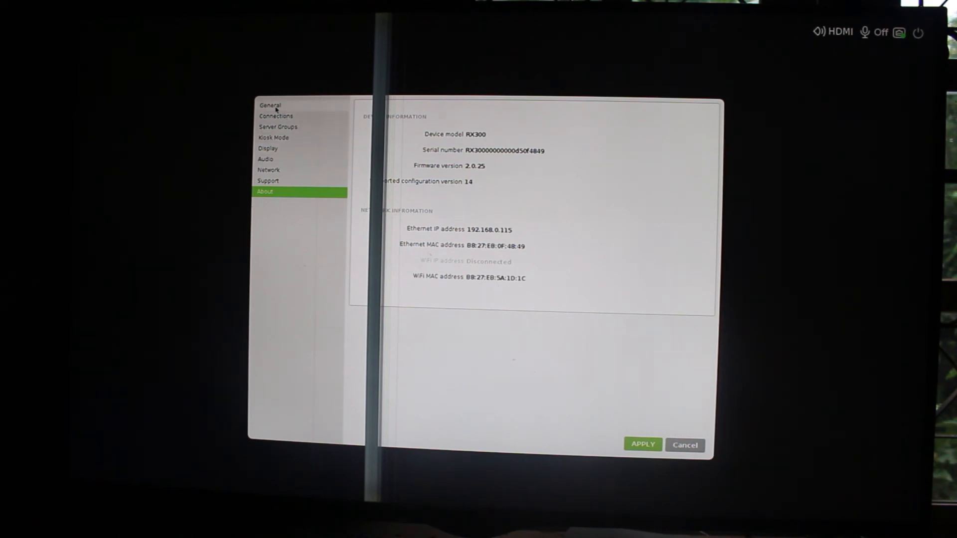
Step: Apply Raspbian Desktop Mode on the General page so the device restarts into Raspbian
{"action": "left_click", "coordinate": [270, 105]}
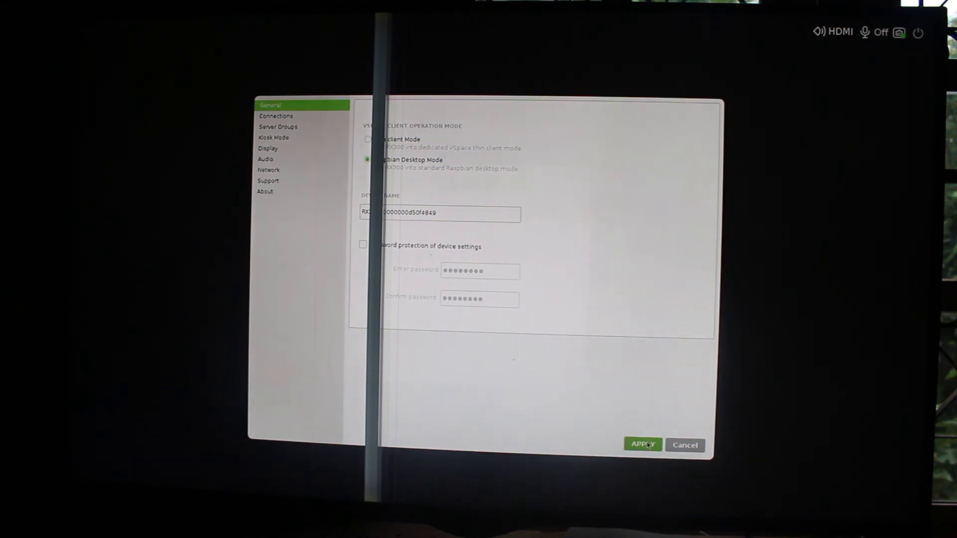
{"action": "left_click", "coordinate": [641, 444]}
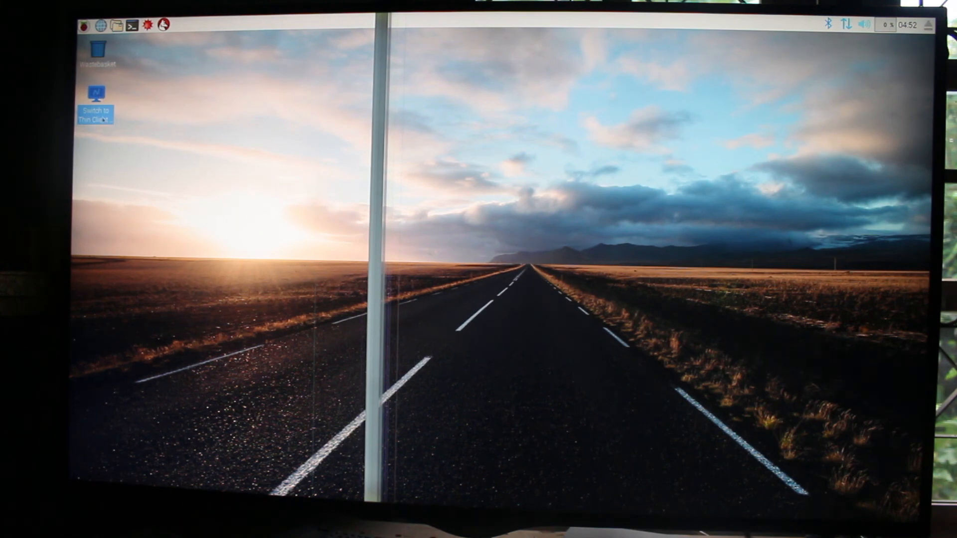
{"action": "mouse_move", "coordinate": [98, 112]}
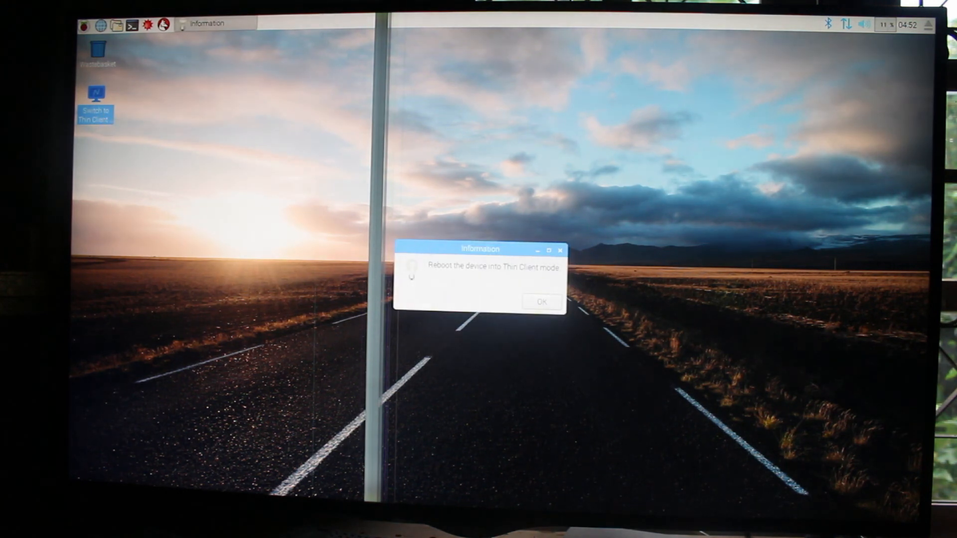
Step: Dismiss the Information dialog and use the Switch to Thin Client icon to reboot into vSpace
{"action": "left_click", "coordinate": [540, 302]}
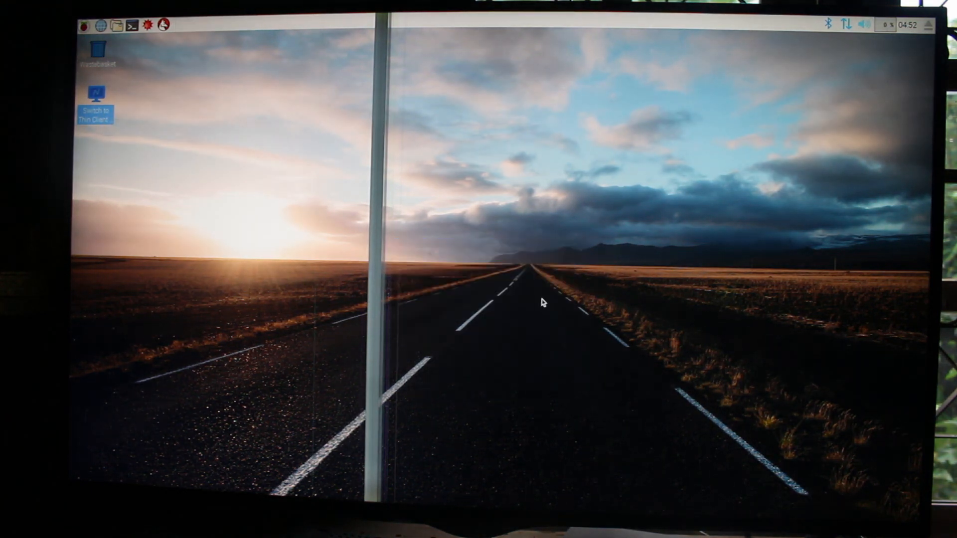
{"action": "double_click", "coordinate": [96, 95]}
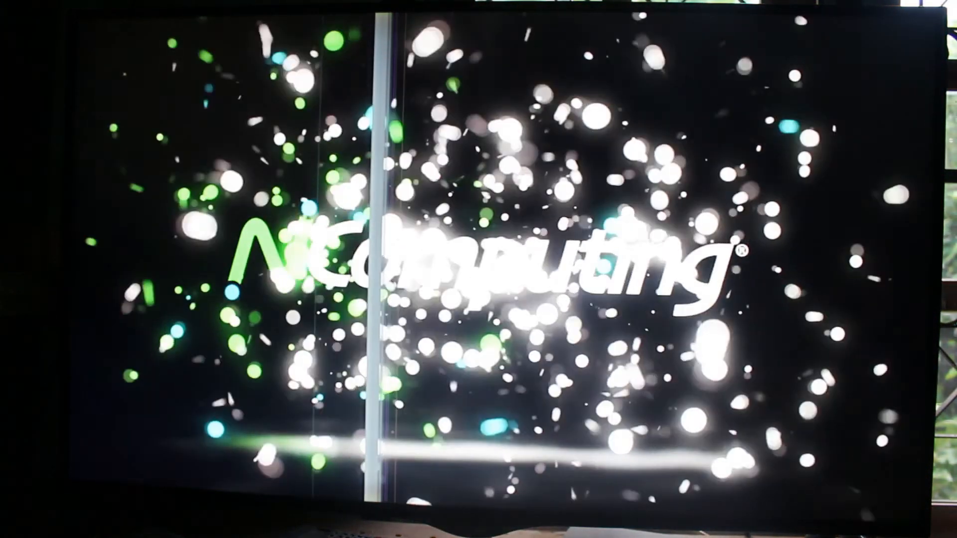